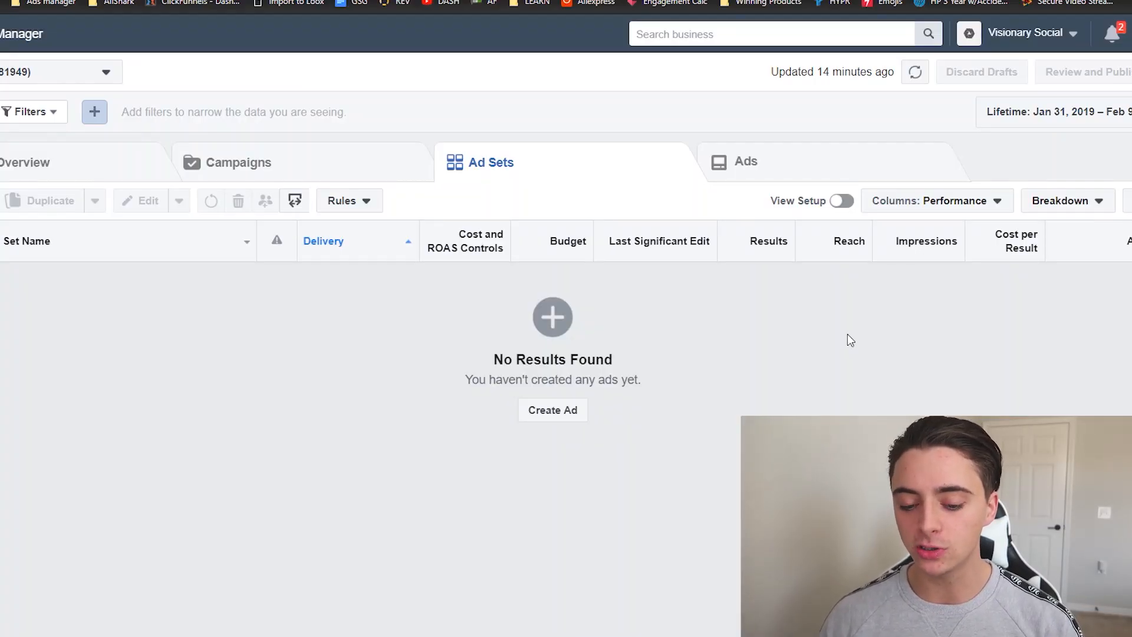
{"action": "mouse_move", "coordinate": [138, 364]}
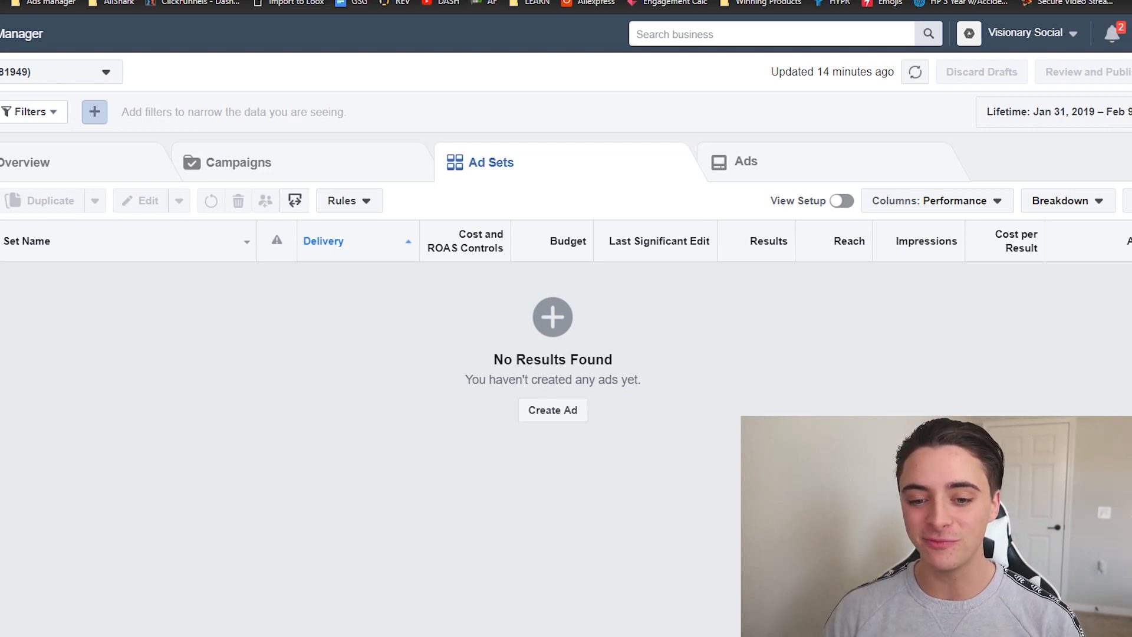
{"action": "mouse_move", "coordinate": [61, 279]}
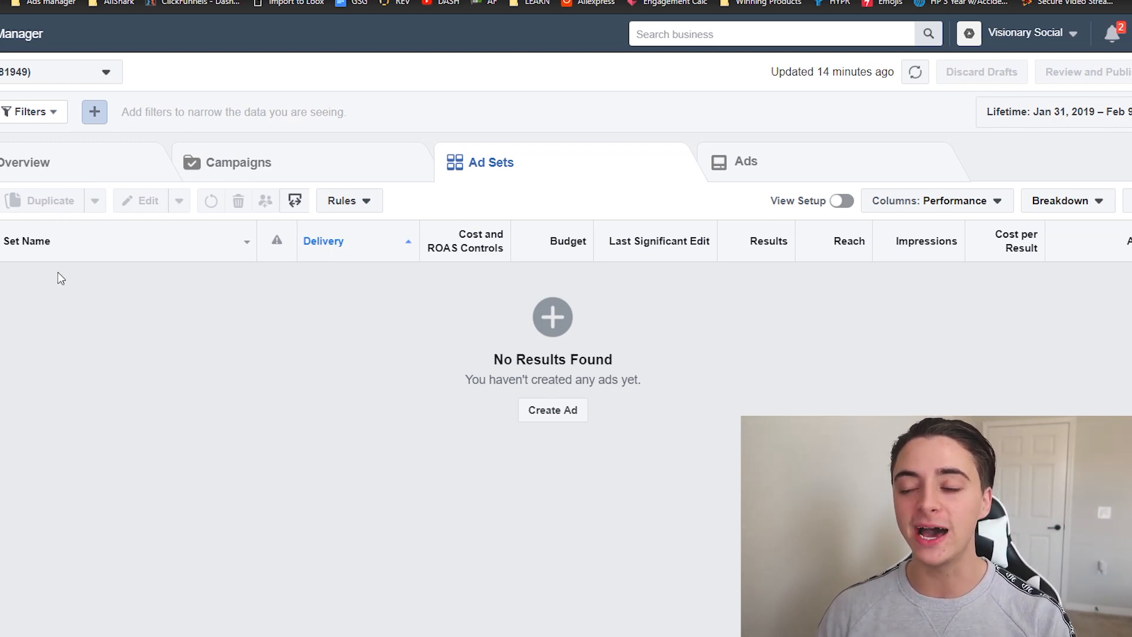
{"action": "mouse_move", "coordinate": [67, 317]}
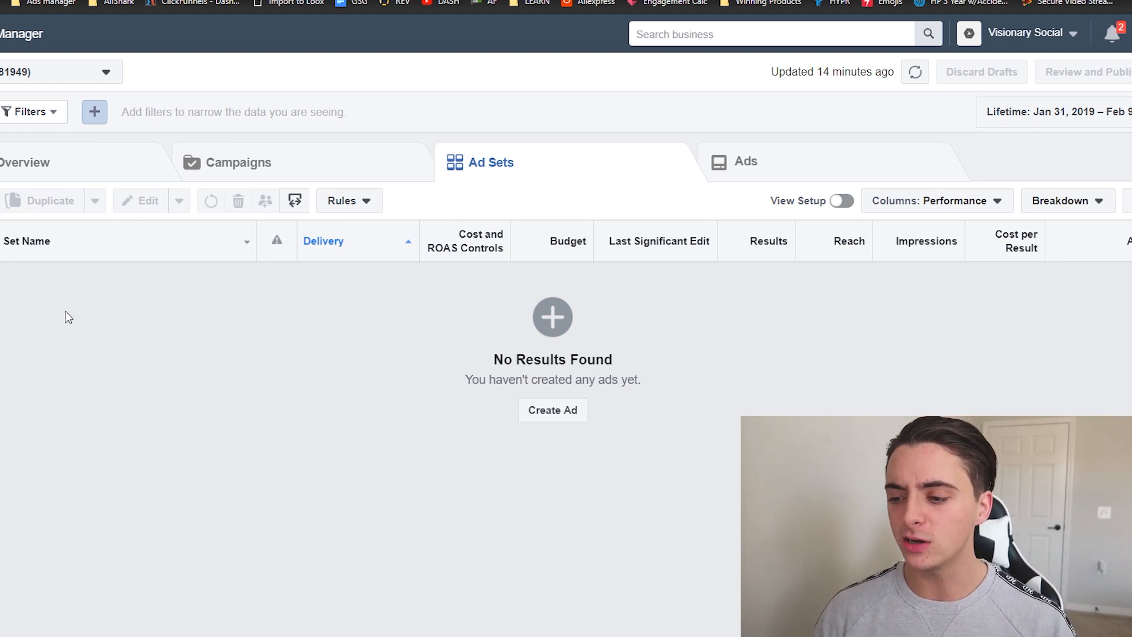
{"action": "mouse_move", "coordinate": [556, 401]}
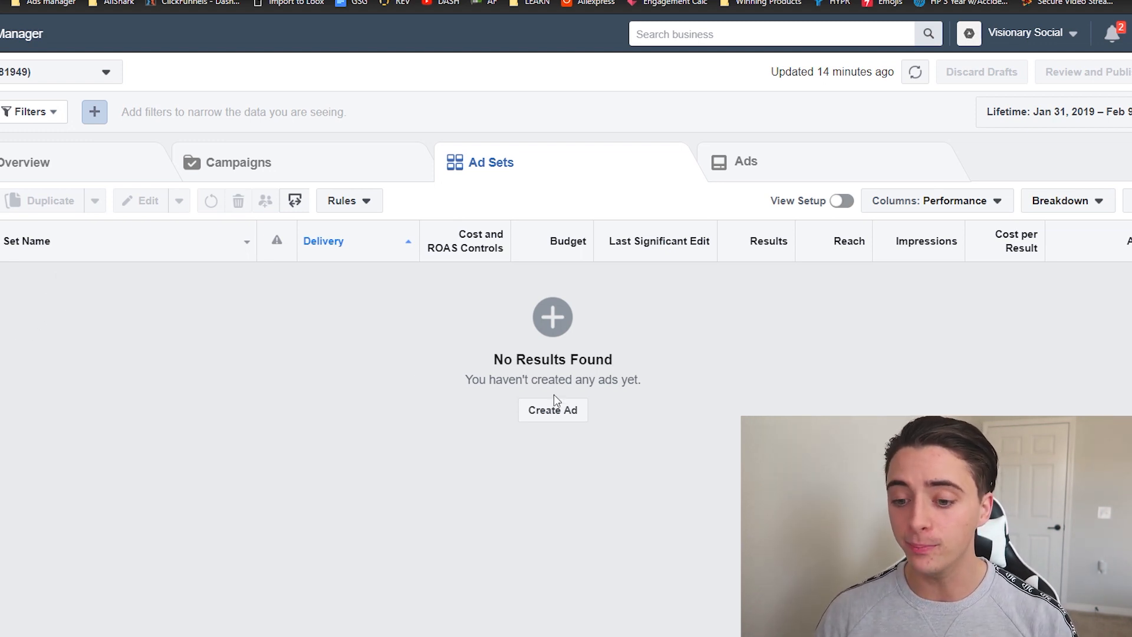
Switch from Campaigns to the Ads view and dismiss the column presets list.
{"action": "left_click", "coordinate": [237, 162]}
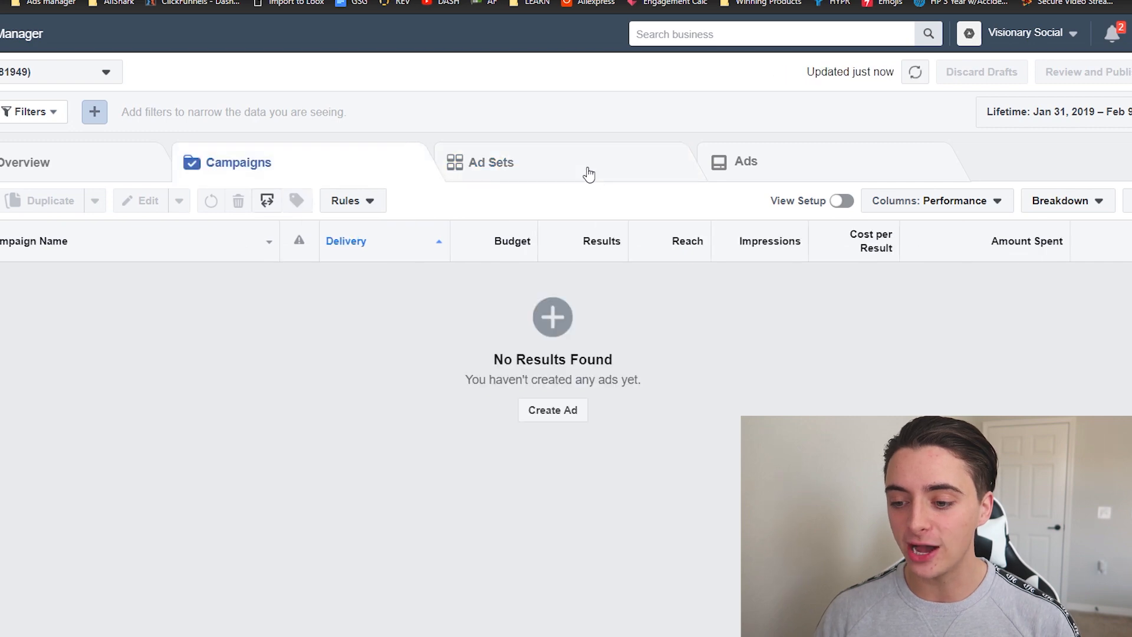
{"action": "left_click", "coordinate": [936, 201]}
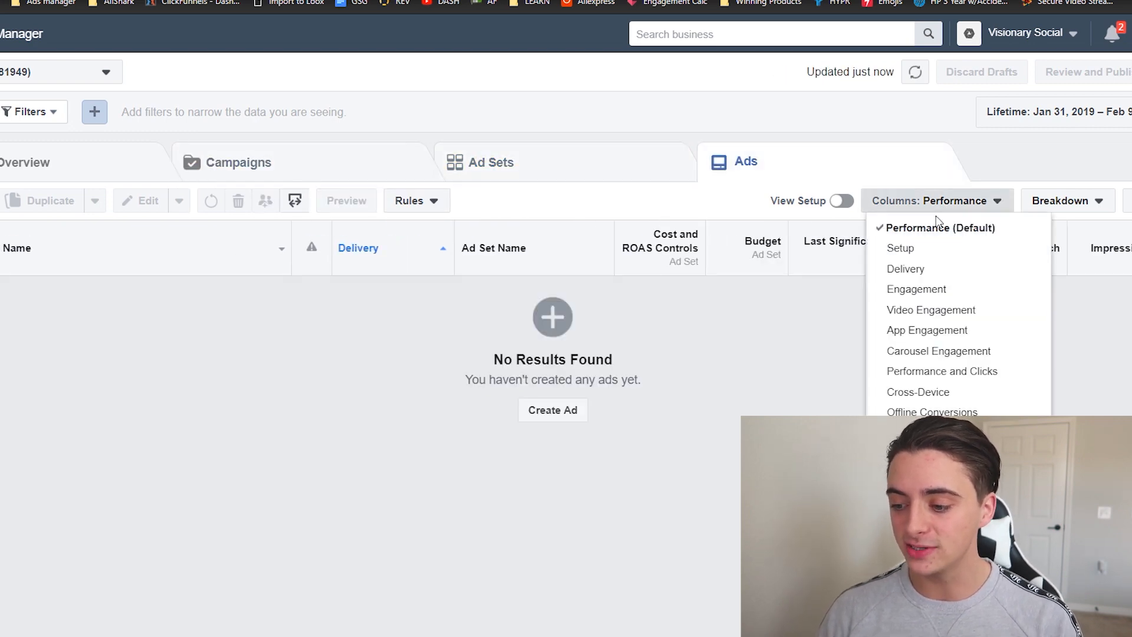
{"action": "left_click", "coordinate": [395, 501]}
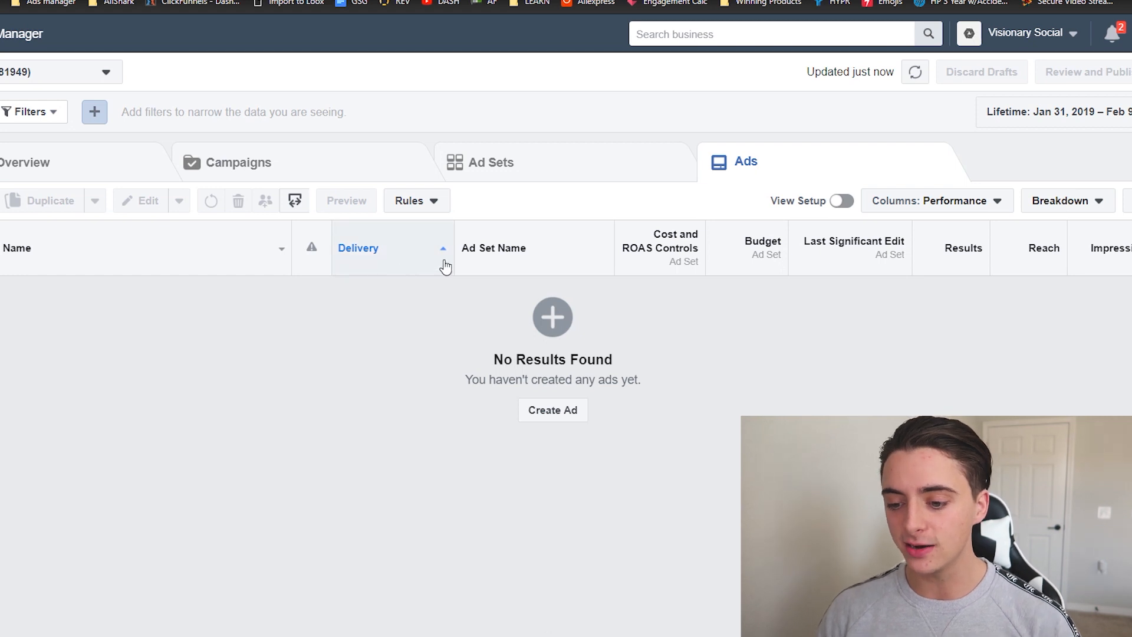
{"action": "mouse_move", "coordinate": [744, 257]}
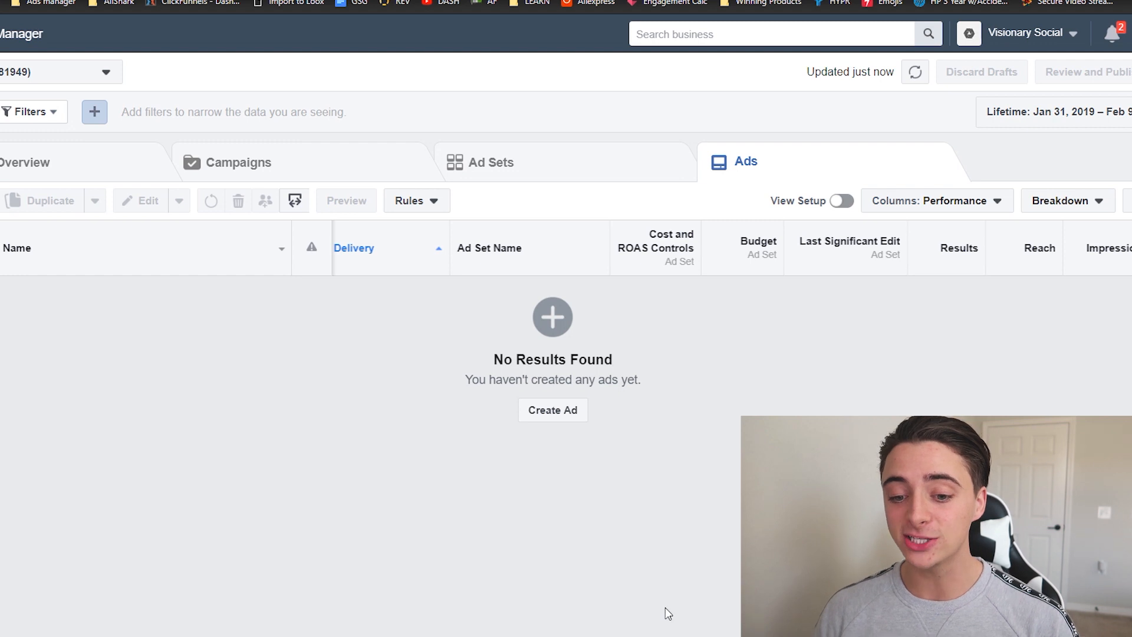
{"action": "mouse_move", "coordinate": [934, 207]}
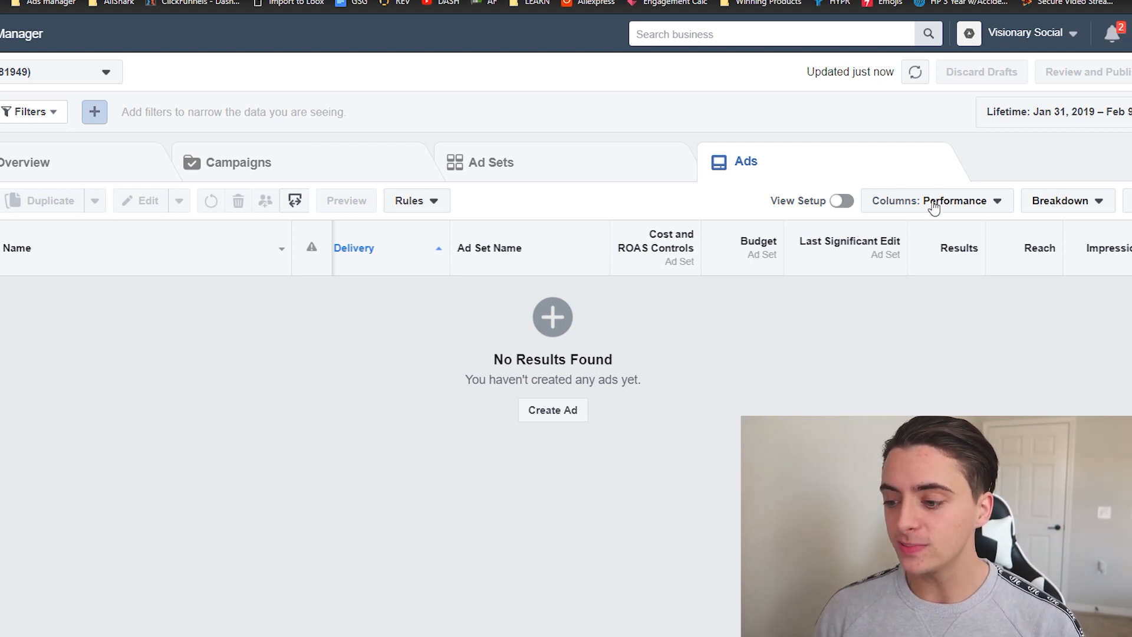
Open Customize Columns, browse the metric categories, and return to Performance metrics.
{"action": "left_click", "coordinate": [935, 200]}
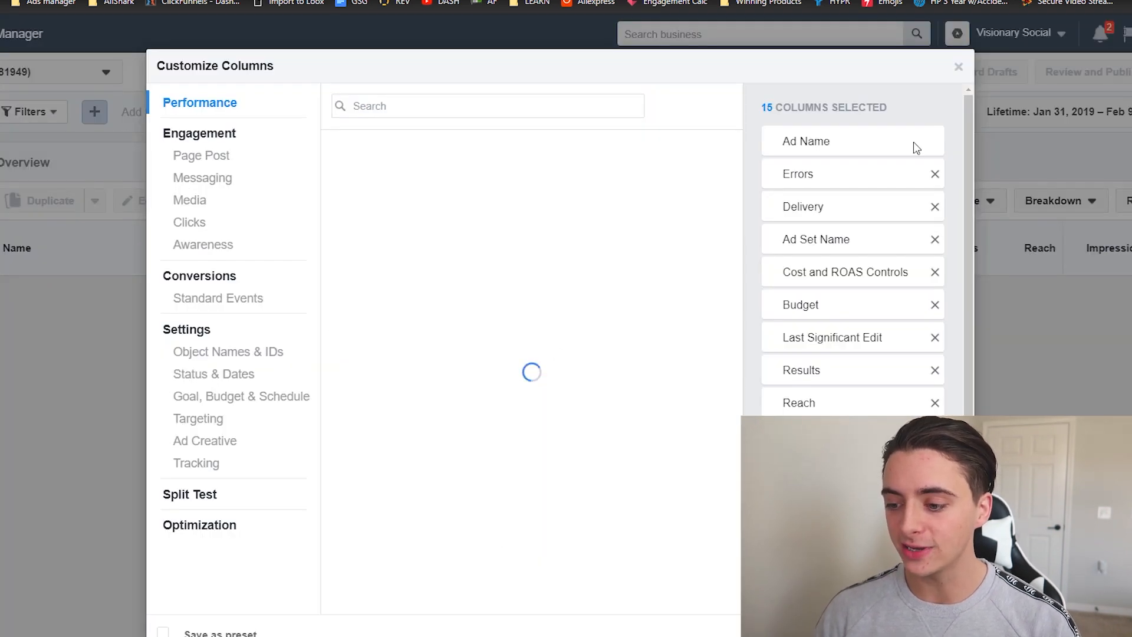
{"action": "left_click", "coordinate": [488, 105]}
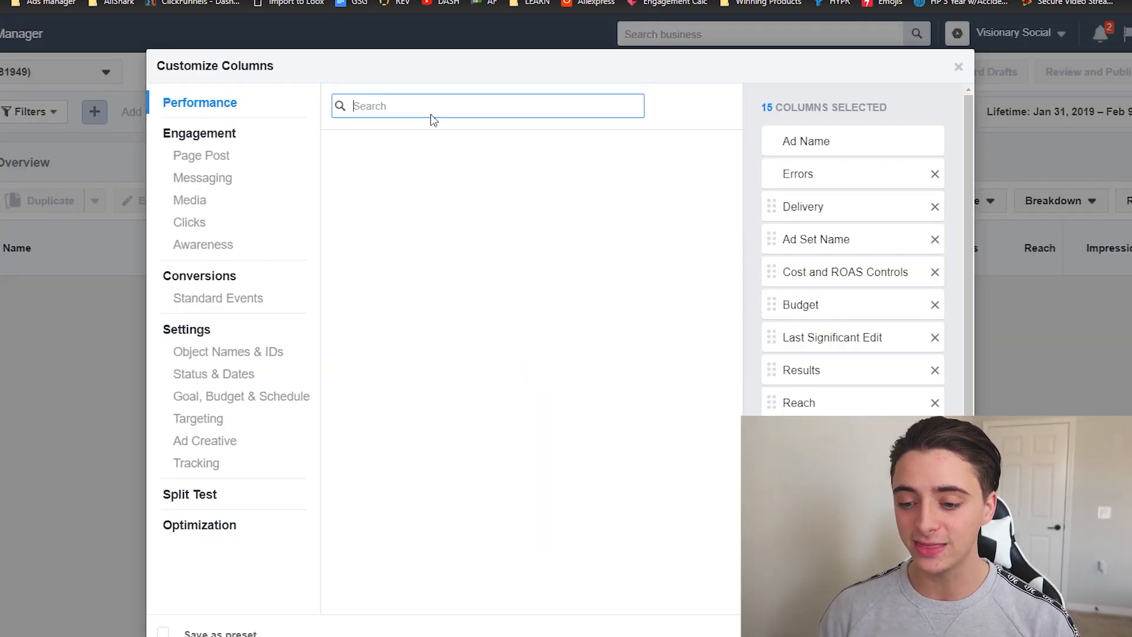
{"action": "left_click", "coordinate": [200, 102]}
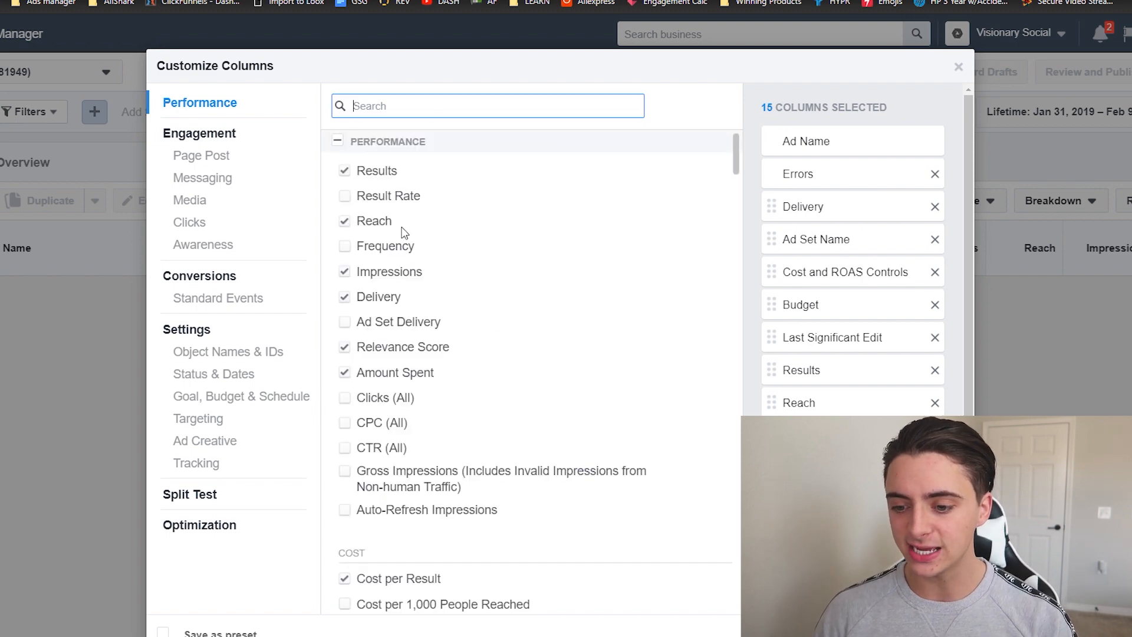
{"action": "mouse_move", "coordinate": [736, 159]}
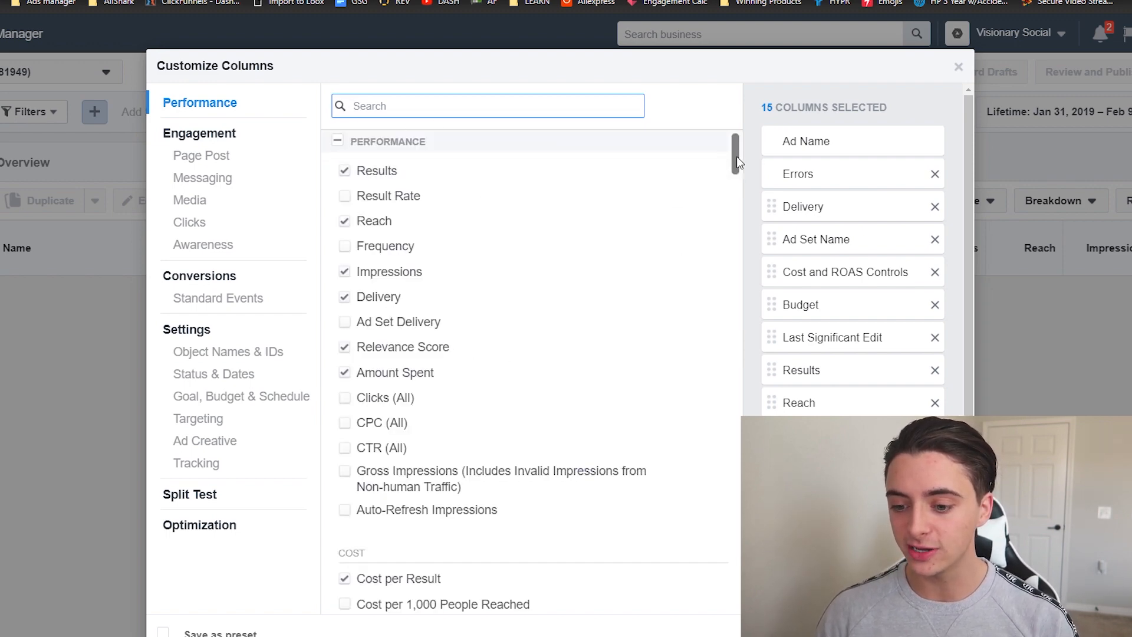
{"action": "scroll", "scroll_direction": "down", "scroll_amount": 3}
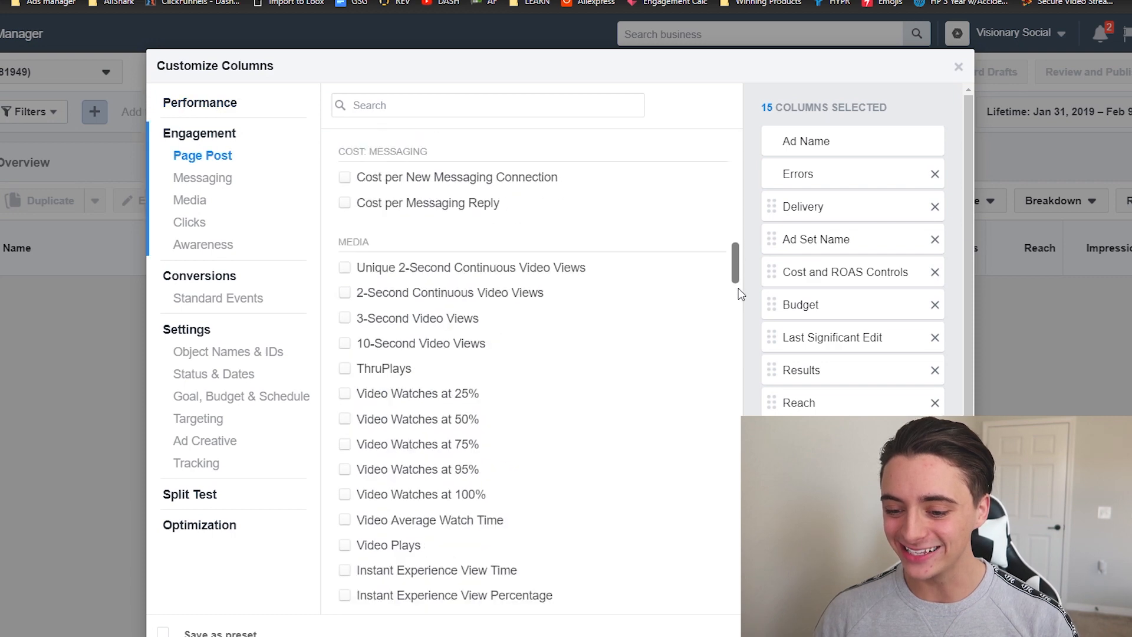
{"action": "scroll", "scroll_direction": "down", "scroll_amount": 3}
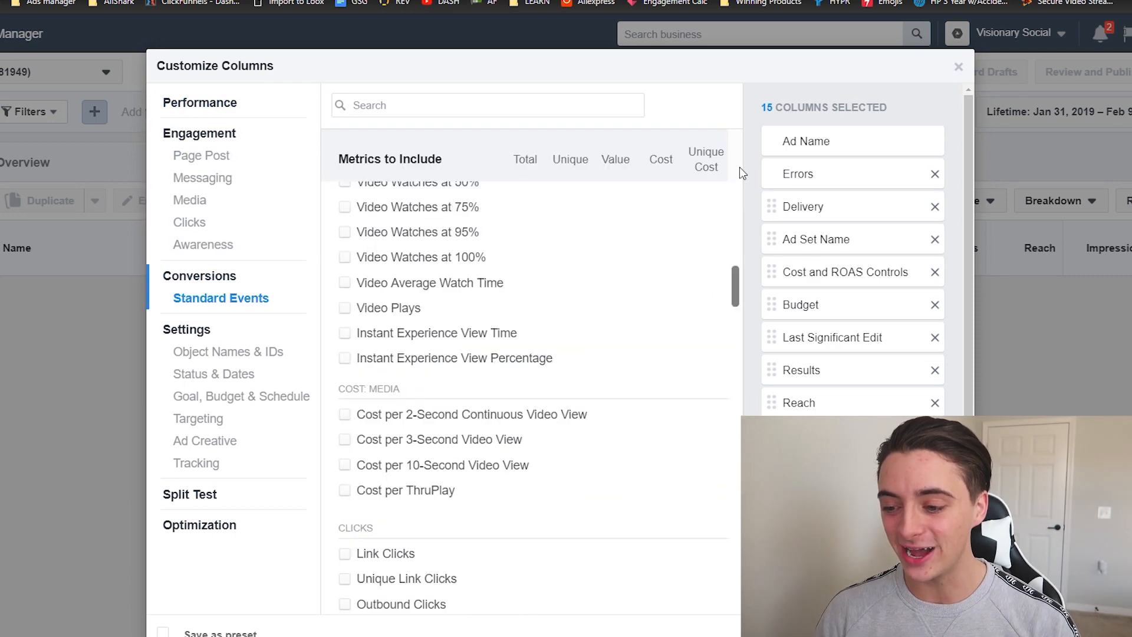
{"action": "left_click", "coordinate": [200, 102]}
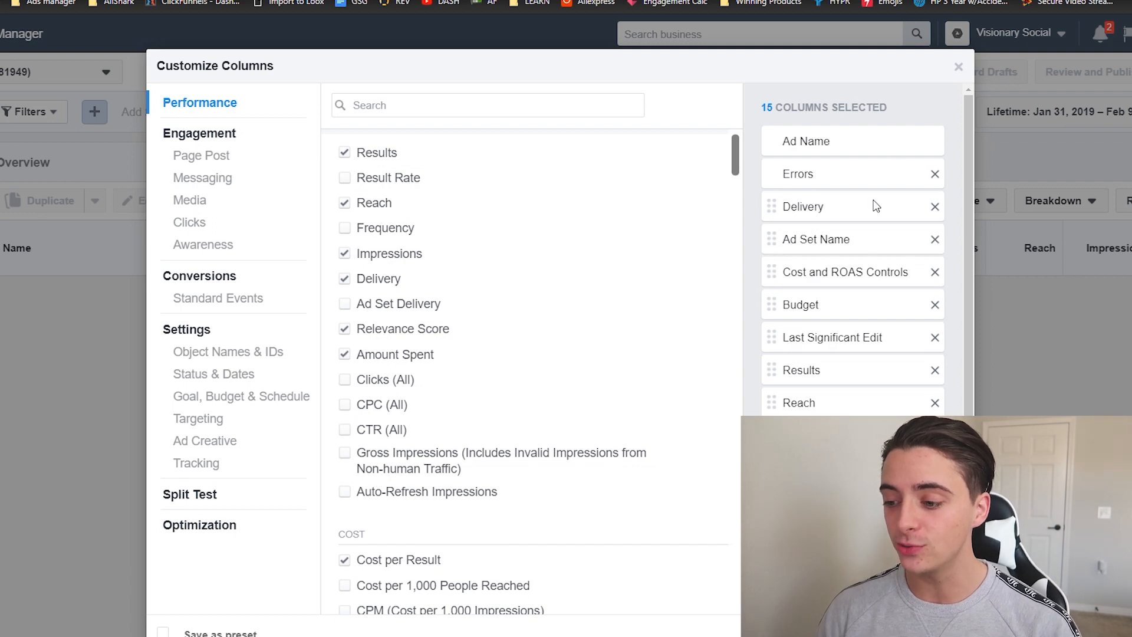
{"action": "mouse_move", "coordinate": [937, 179]}
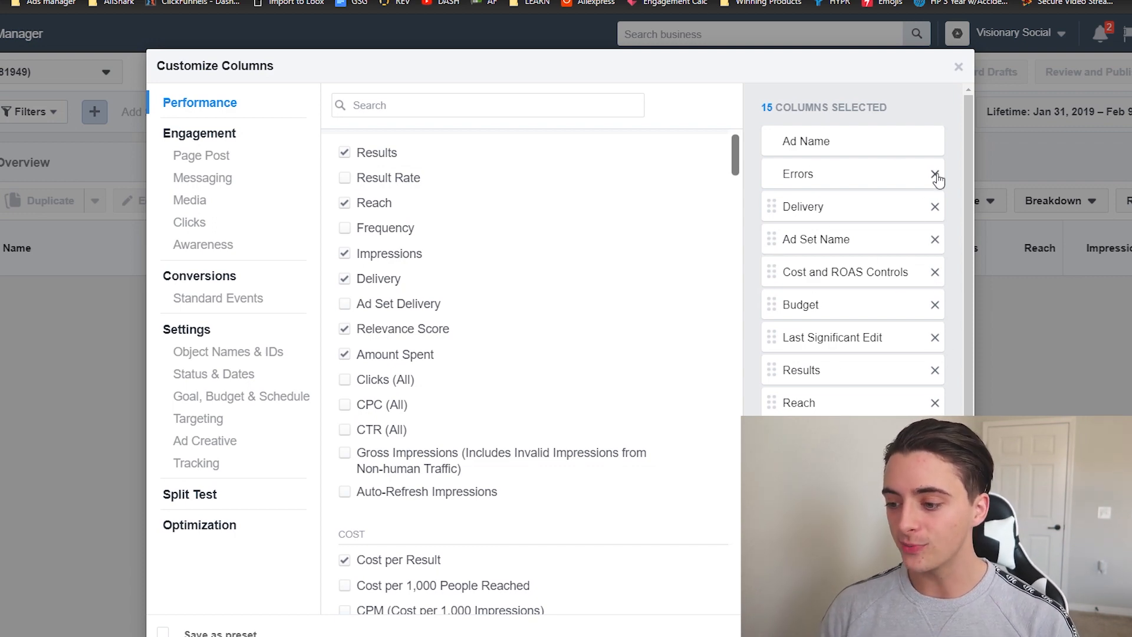
{"action": "mouse_move", "coordinate": [937, 178]}
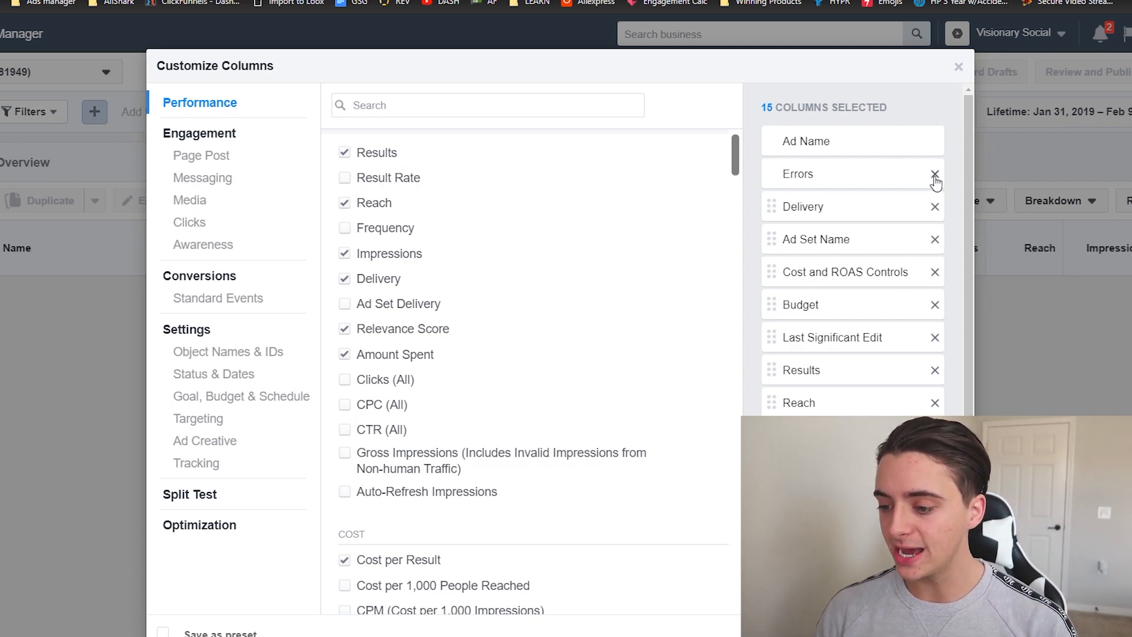
Remove Delivery, Ad Set Name, Reach, Impressions, Schedule and other extra columns, keeping Ad Name, Budget, Amount Spent.
{"action": "left_click", "coordinate": [935, 174]}
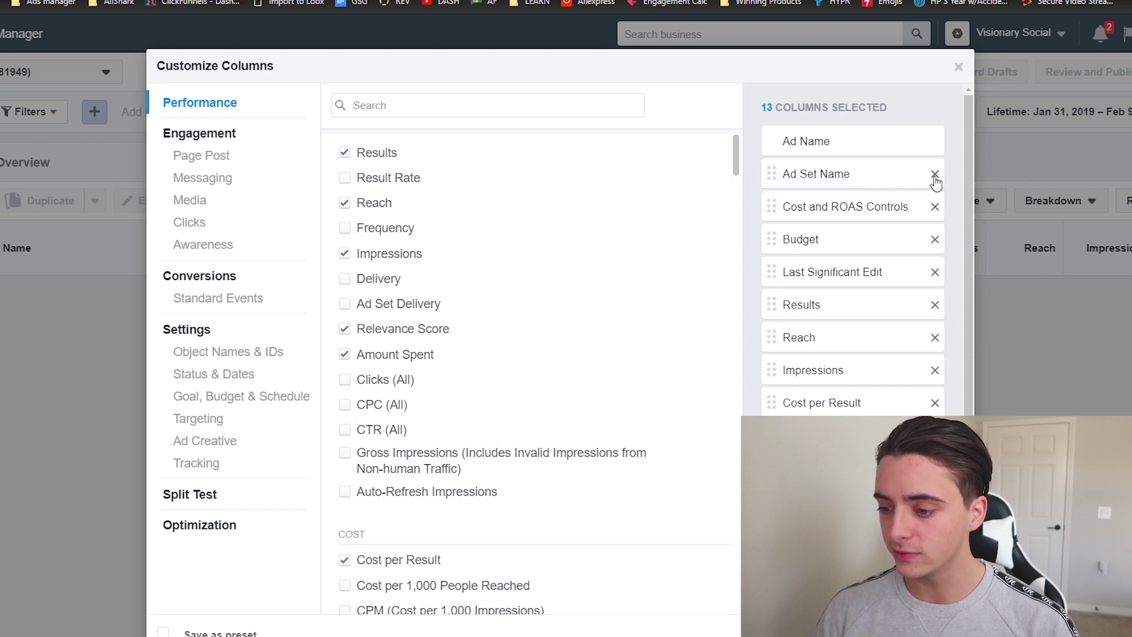
{"action": "left_click", "coordinate": [934, 173]}
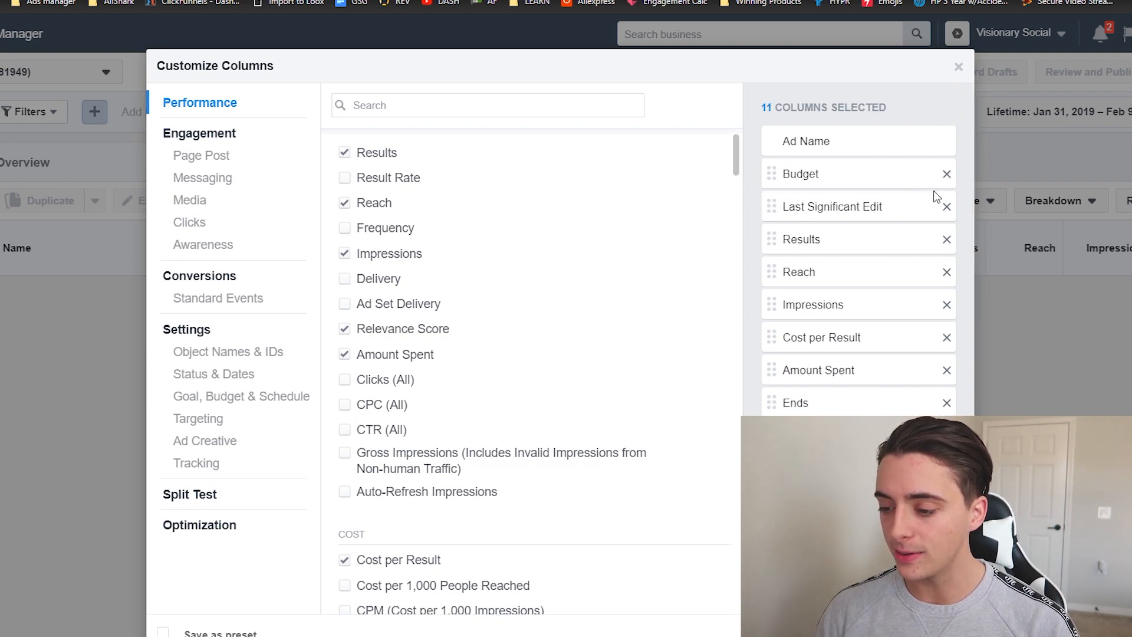
{"action": "mouse_move", "coordinate": [946, 209]}
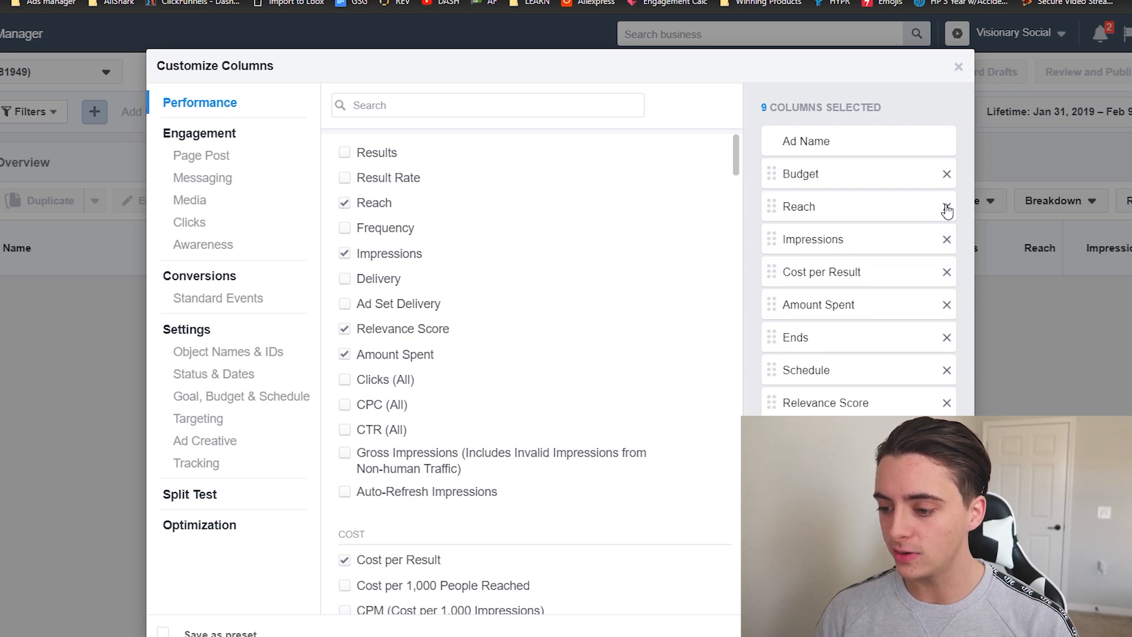
{"action": "left_click", "coordinate": [947, 210]}
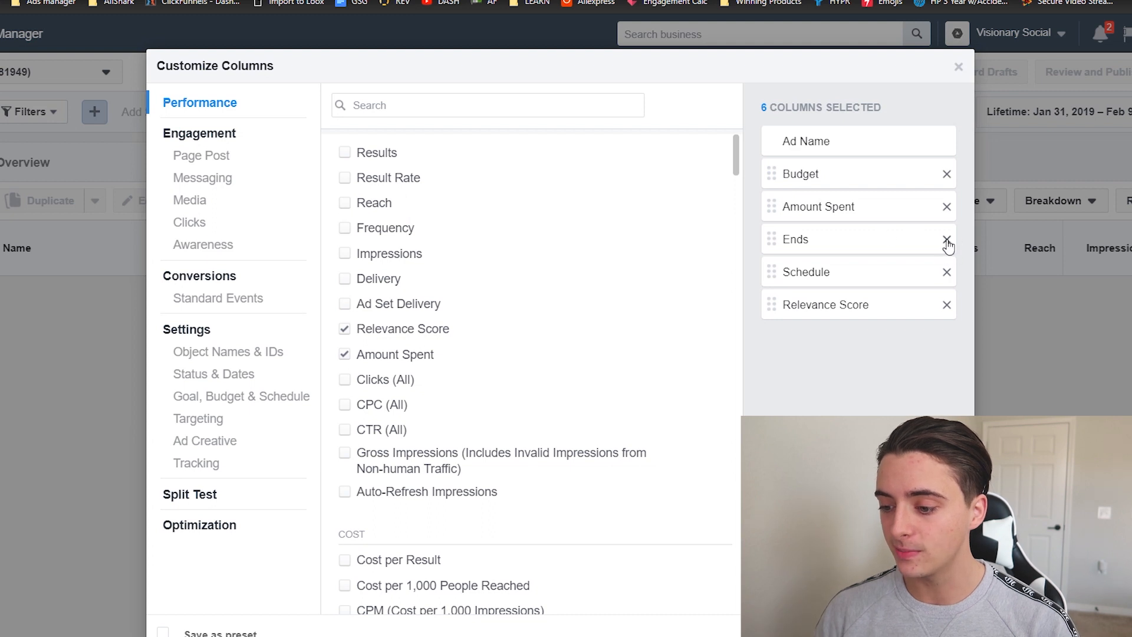
{"action": "left_click", "coordinate": [947, 239]}
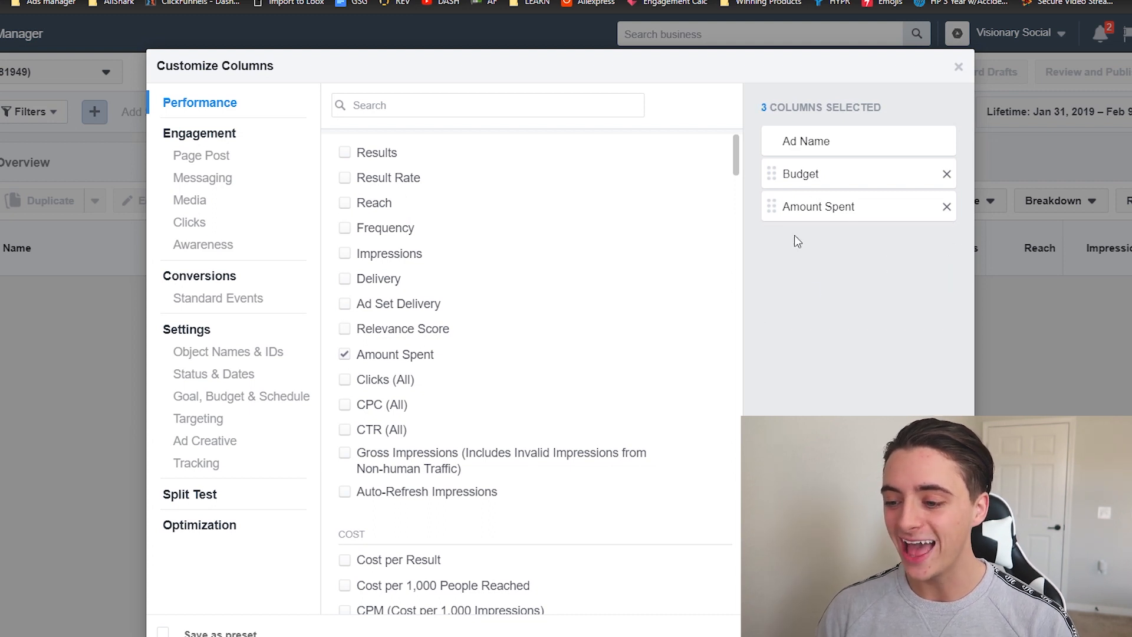
{"action": "mouse_move", "coordinate": [820, 203]}
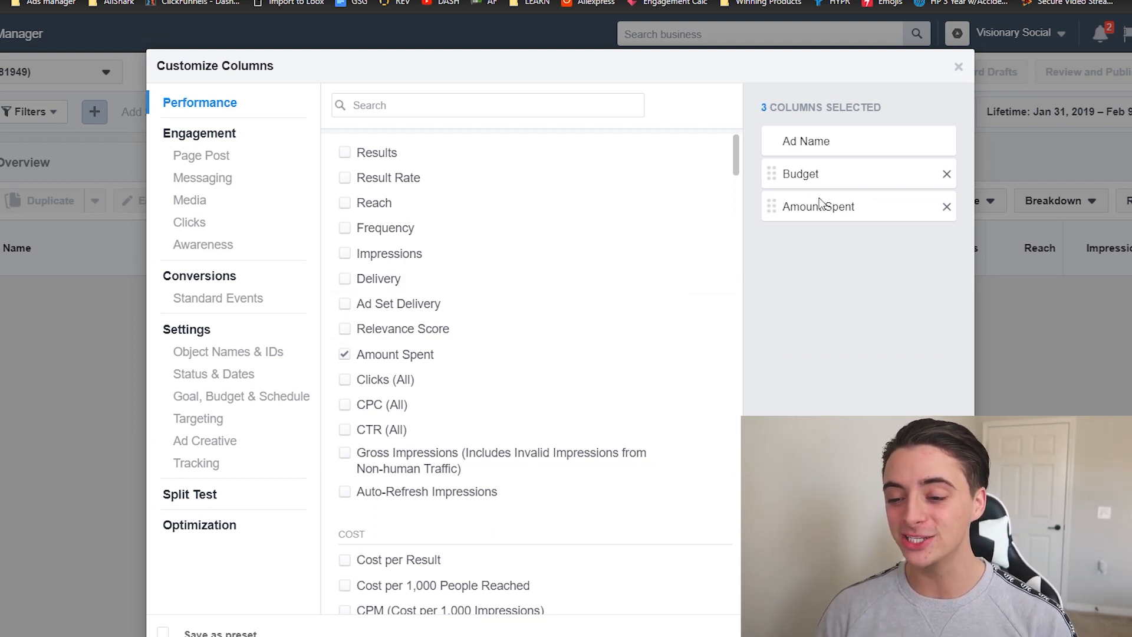
{"action": "mouse_move", "coordinate": [837, 253]}
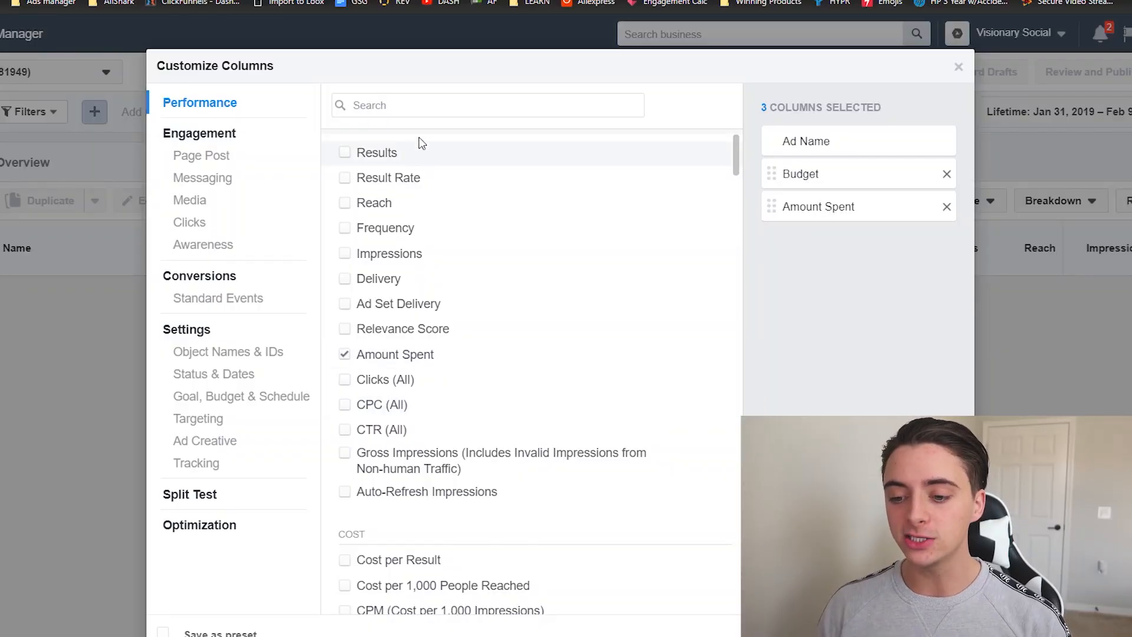
Search 'link' and add the Link Clicks and Cost per Unique Link Click columns.
{"action": "left_click", "coordinate": [488, 105]}
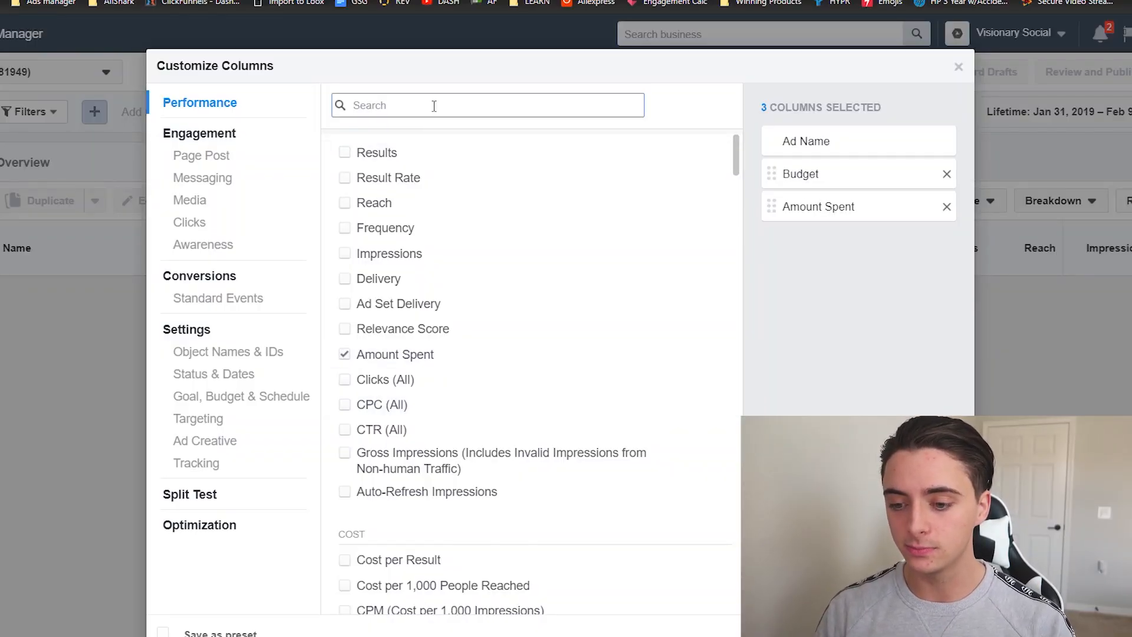
{"action": "type", "text": "link"}
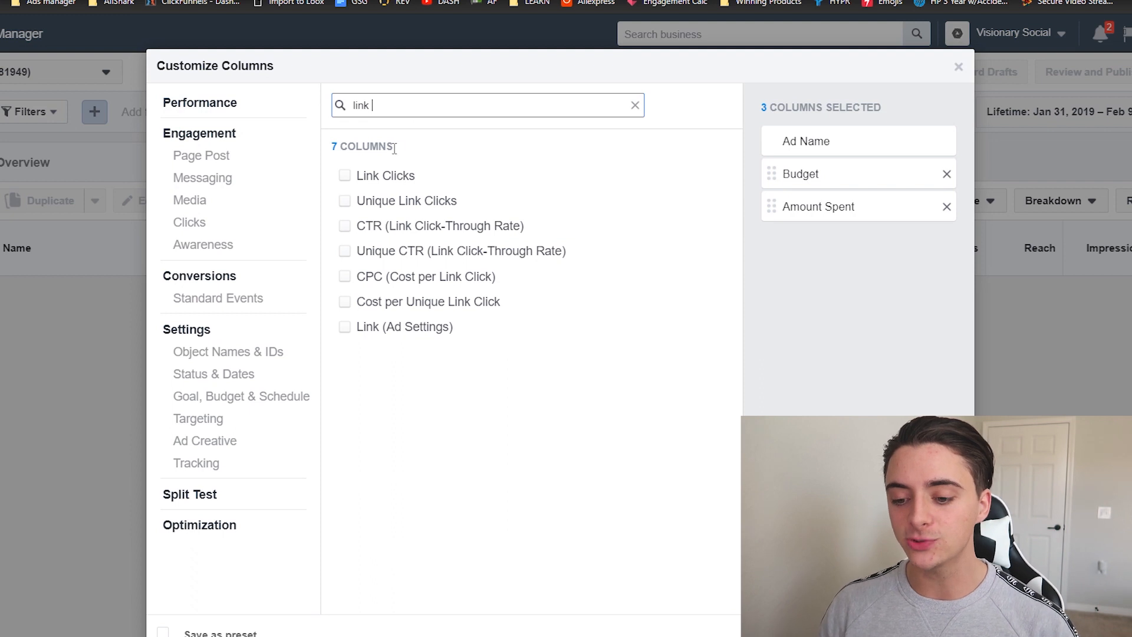
{"action": "left_click", "coordinate": [344, 176]}
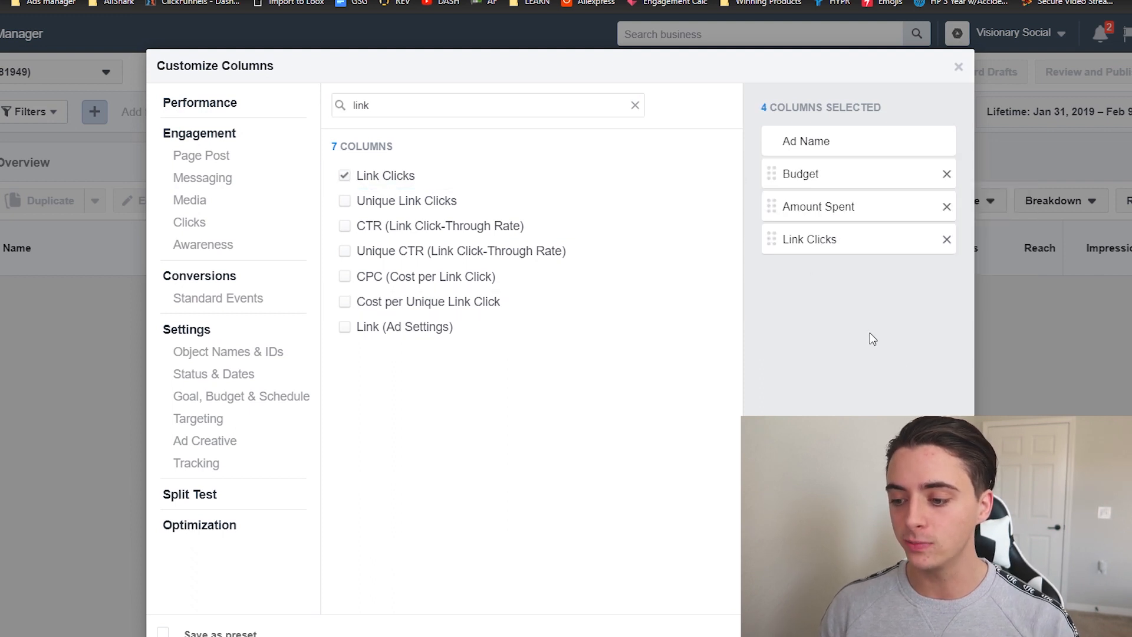
{"action": "mouse_move", "coordinate": [426, 301]}
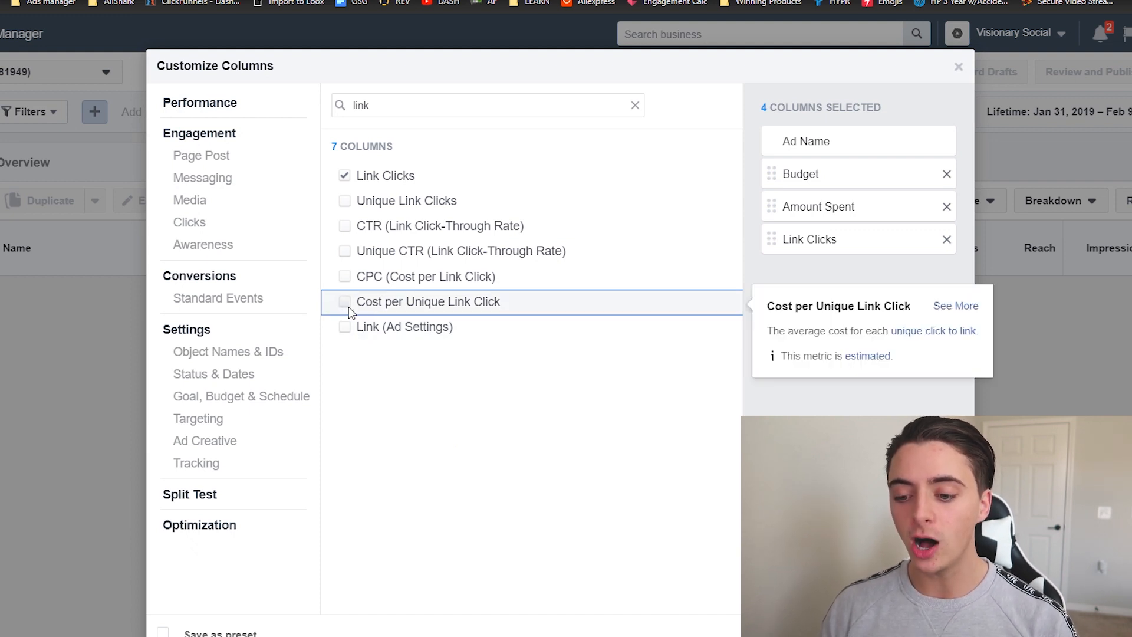
{"action": "left_click", "coordinate": [344, 302]}
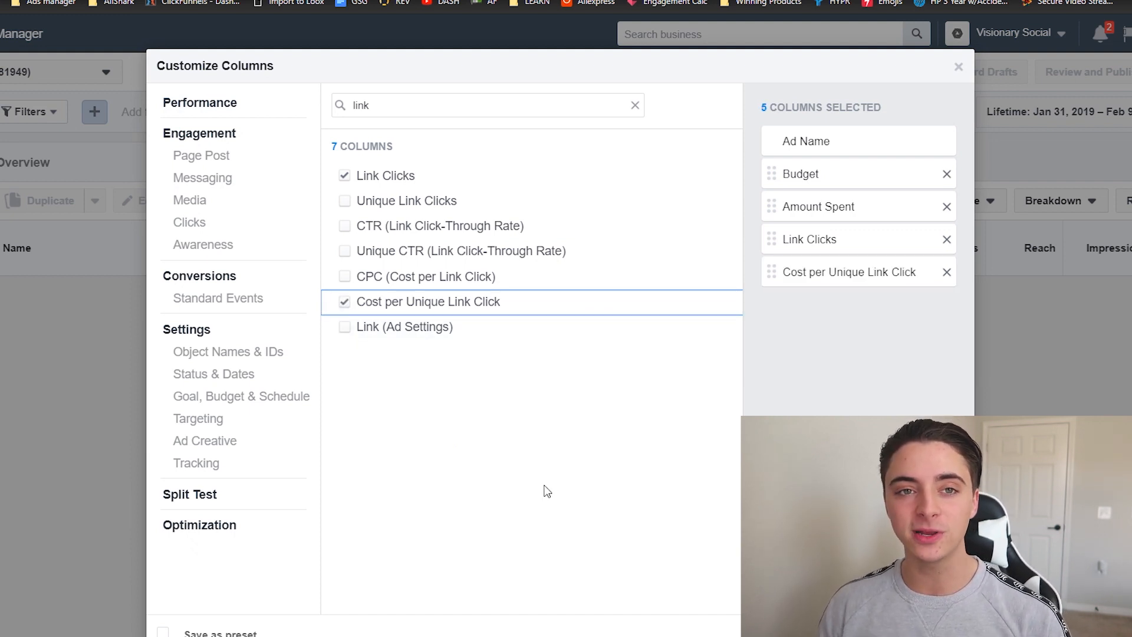
{"action": "mouse_move", "coordinate": [541, 475]}
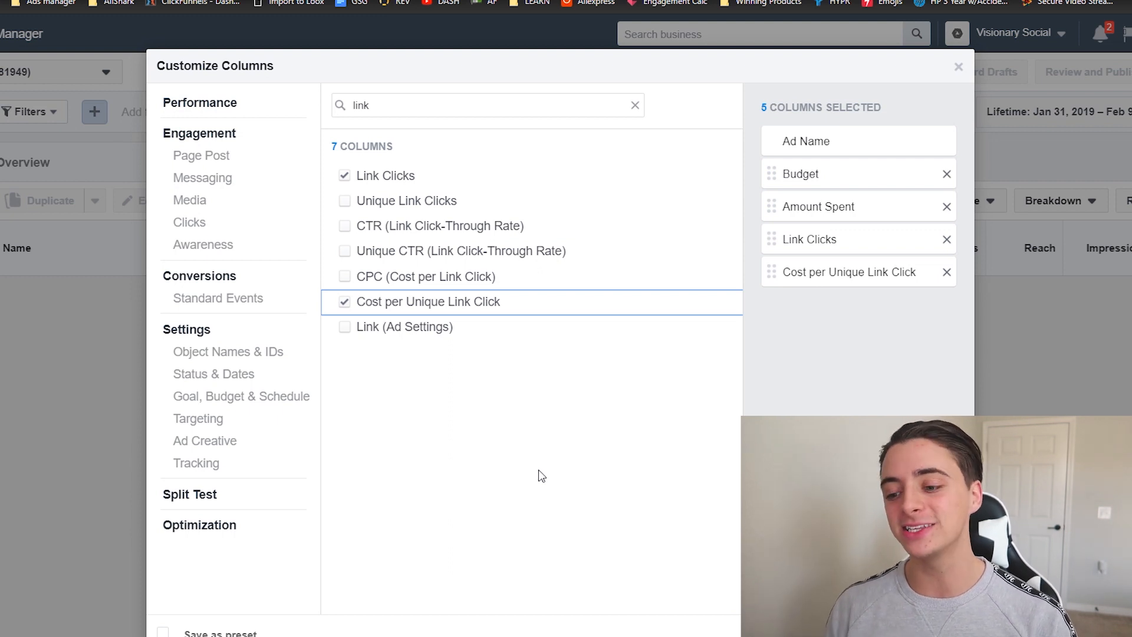
{"action": "mouse_move", "coordinate": [282, 320]}
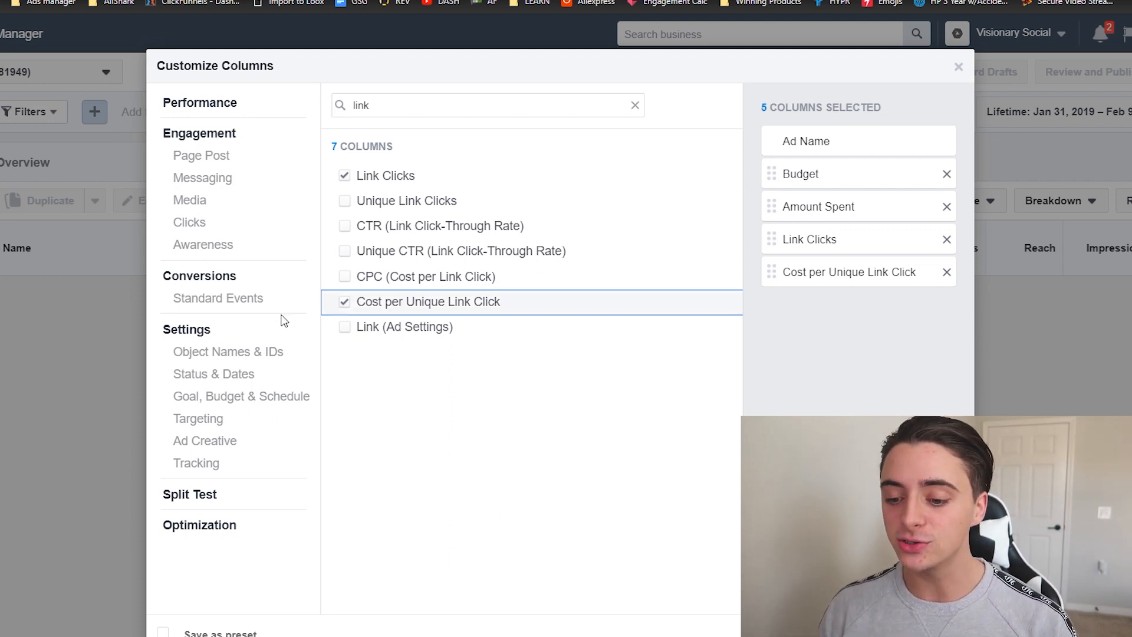
{"action": "mouse_move", "coordinate": [498, 554]}
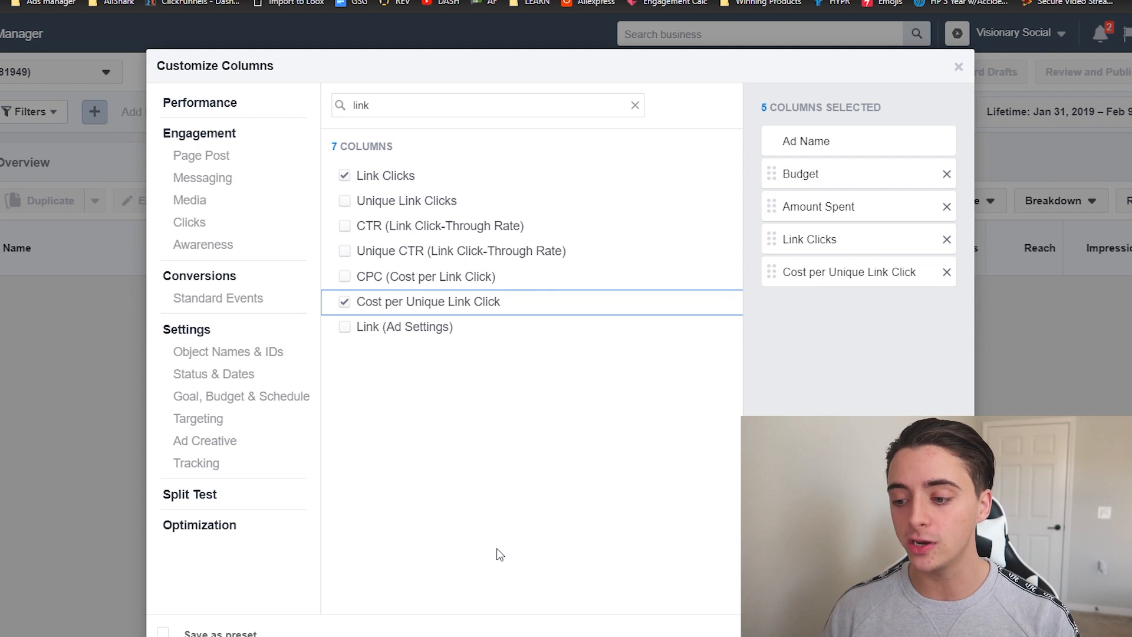
{"action": "mouse_move", "coordinate": [820, 236]}
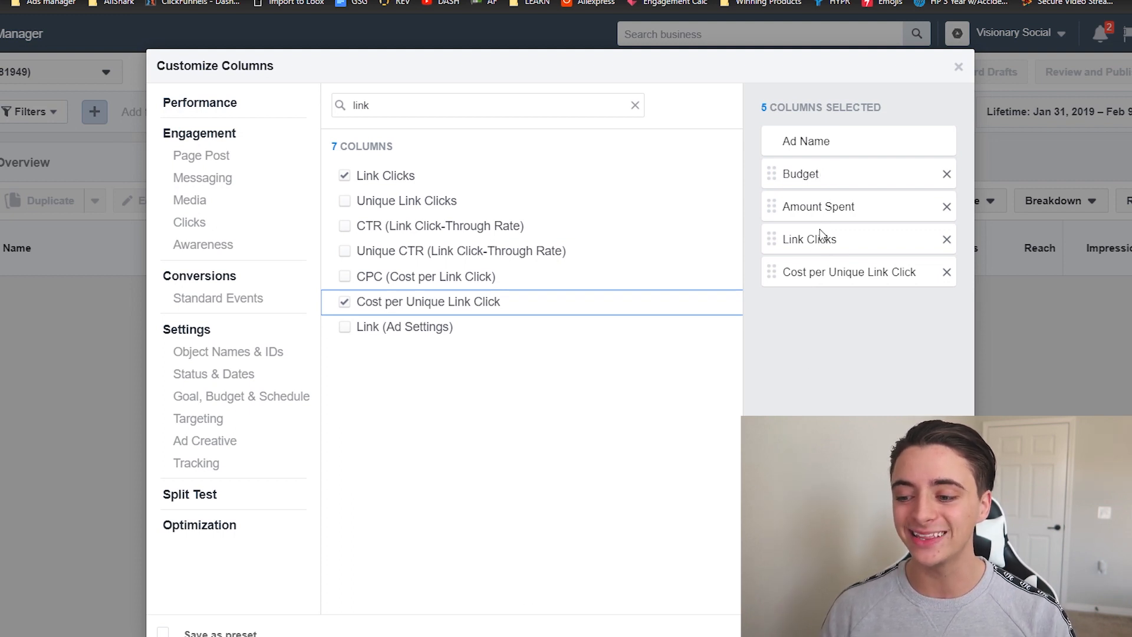
{"action": "mouse_move", "coordinate": [804, 306]}
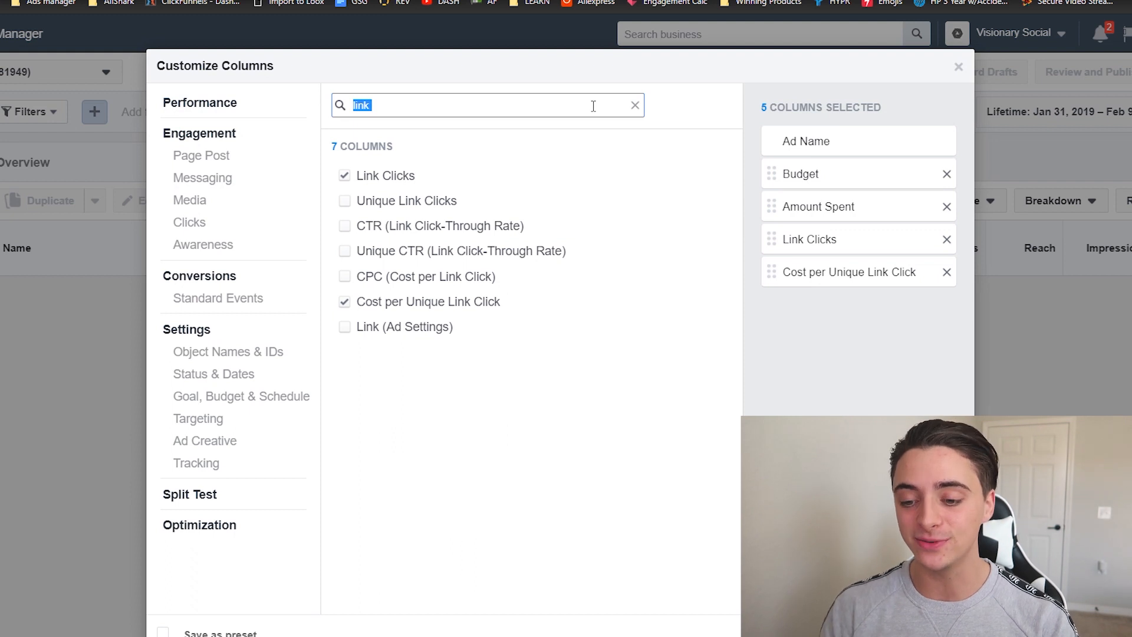
Search 'cpm', add CPM (Cost per 1,000 Impressions), and clear the search.
{"action": "type", "text": "cpm"}
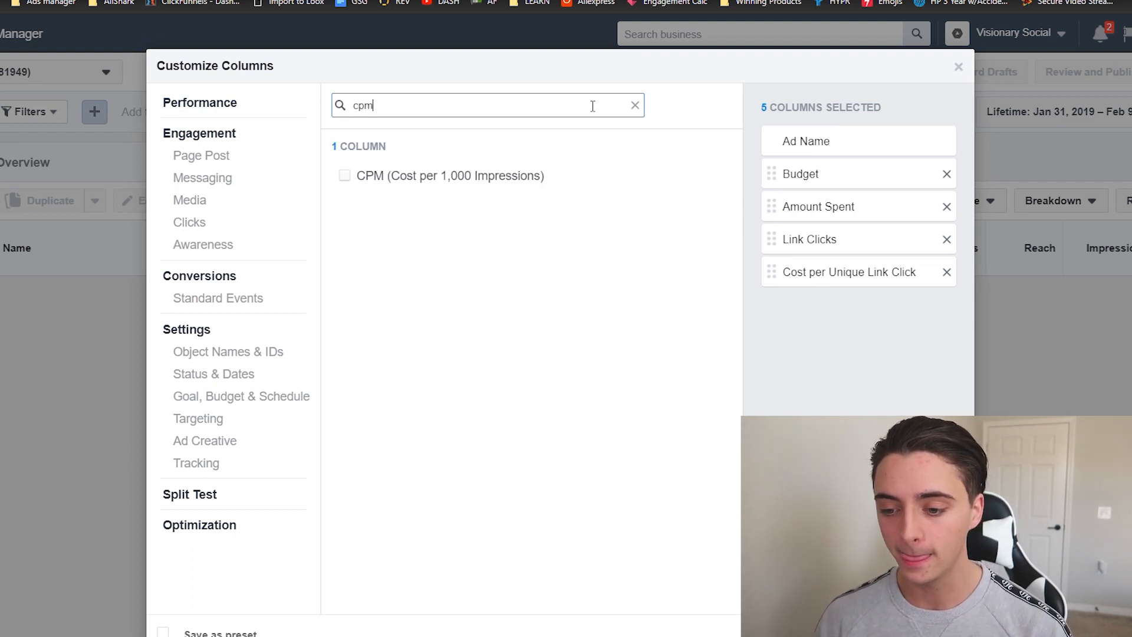
{"action": "left_click", "coordinate": [345, 176]}
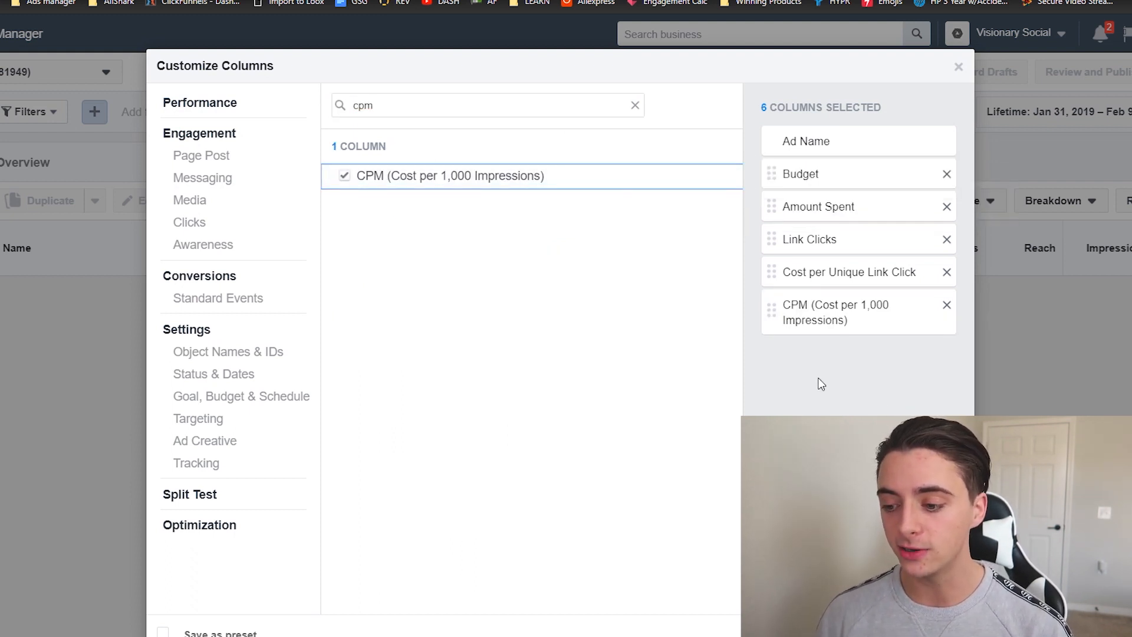
{"action": "left_click", "coordinate": [634, 105]}
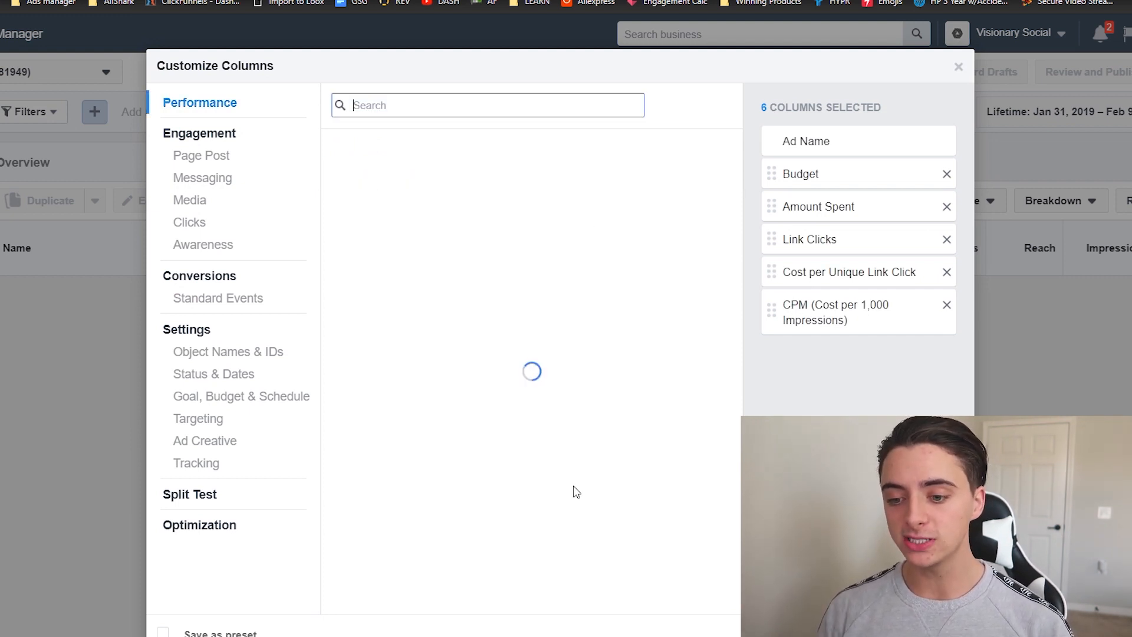
Search 'purchase' and add total Purchase ROAS plus Purchases total, value and cost.
{"action": "type", "text": "purchase"}
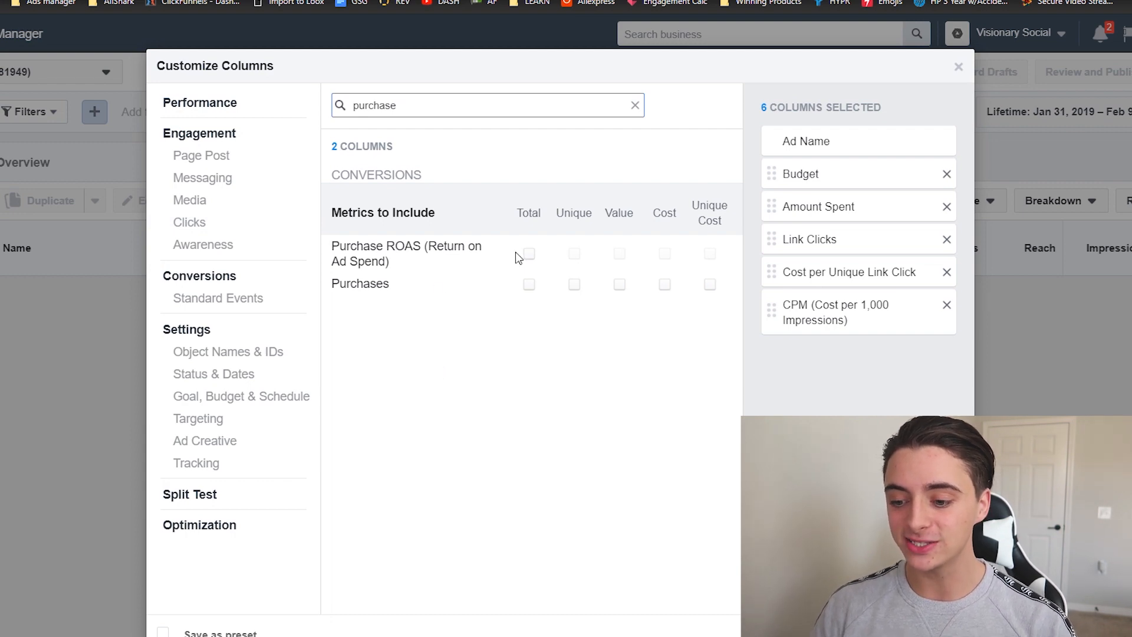
{"action": "left_click", "coordinate": [528, 253]}
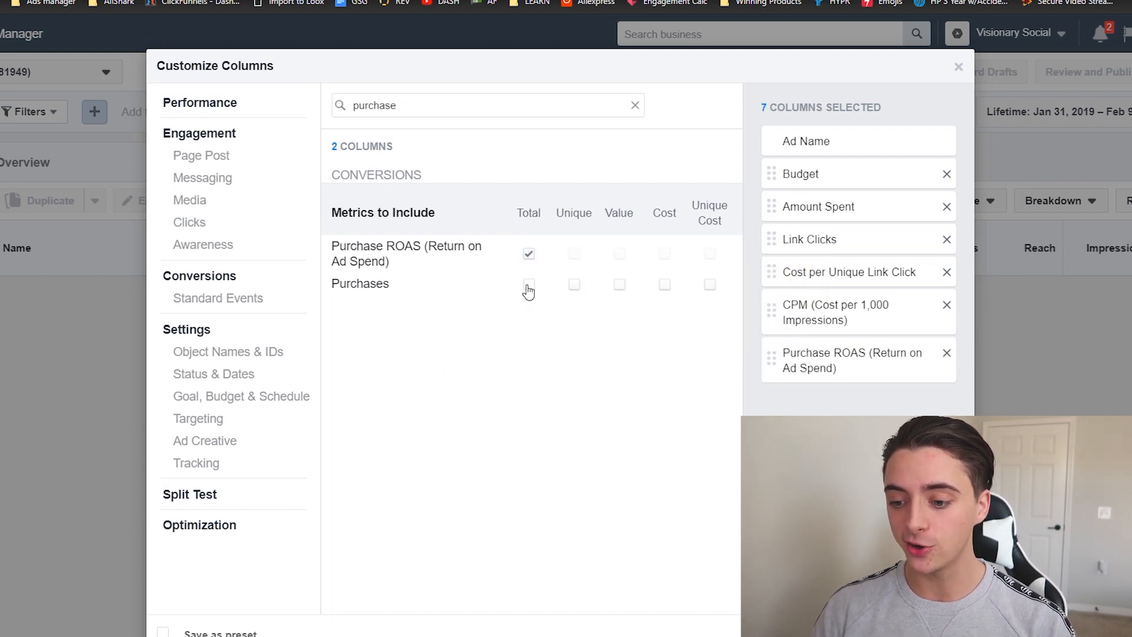
{"action": "left_click", "coordinate": [528, 284]}
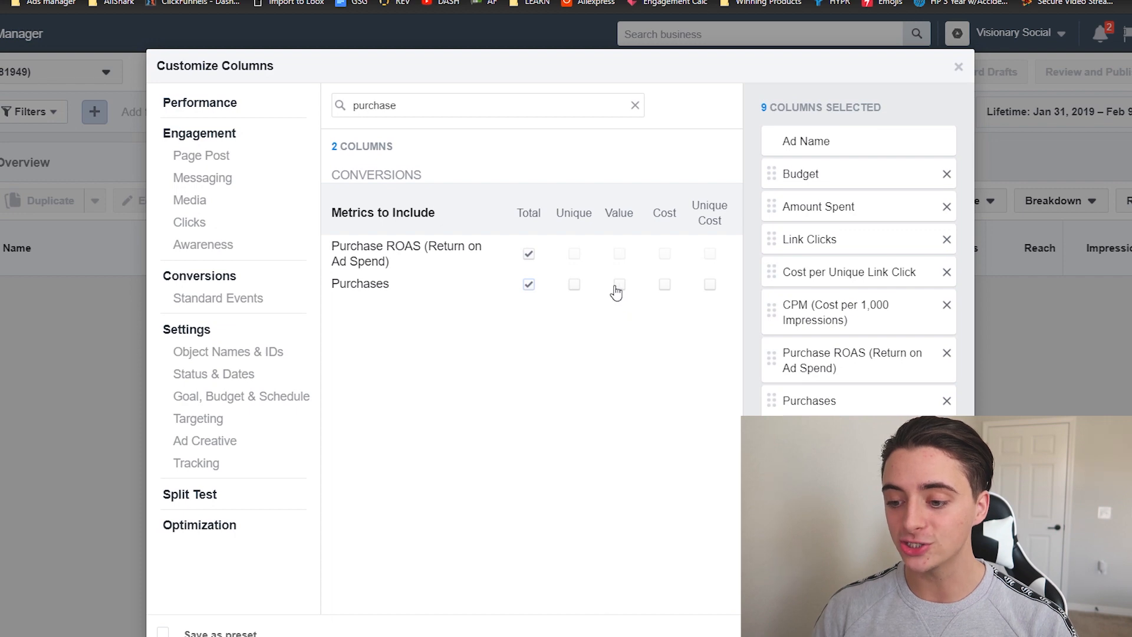
{"action": "left_click", "coordinate": [619, 284]}
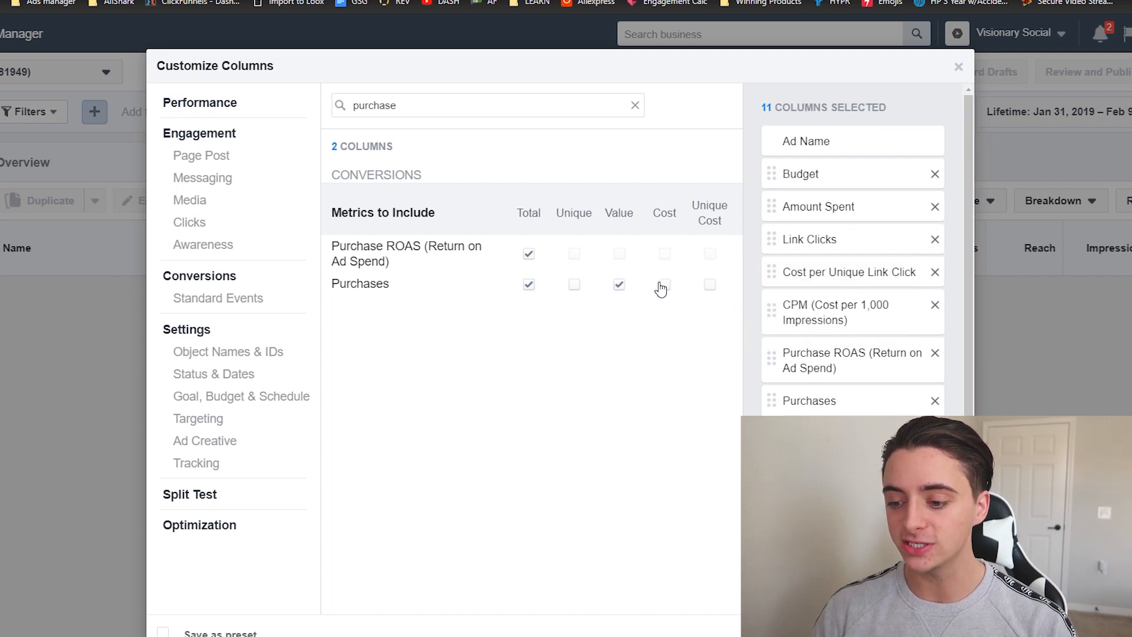
{"action": "left_click", "coordinate": [663, 284]}
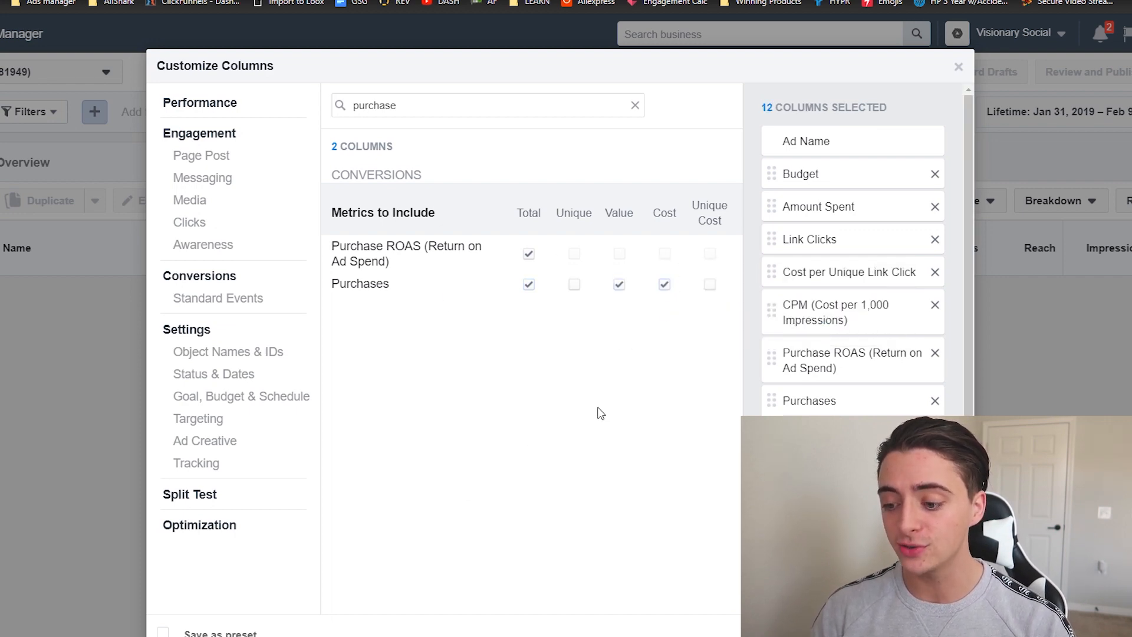
{"action": "mouse_move", "coordinate": [483, 475]}
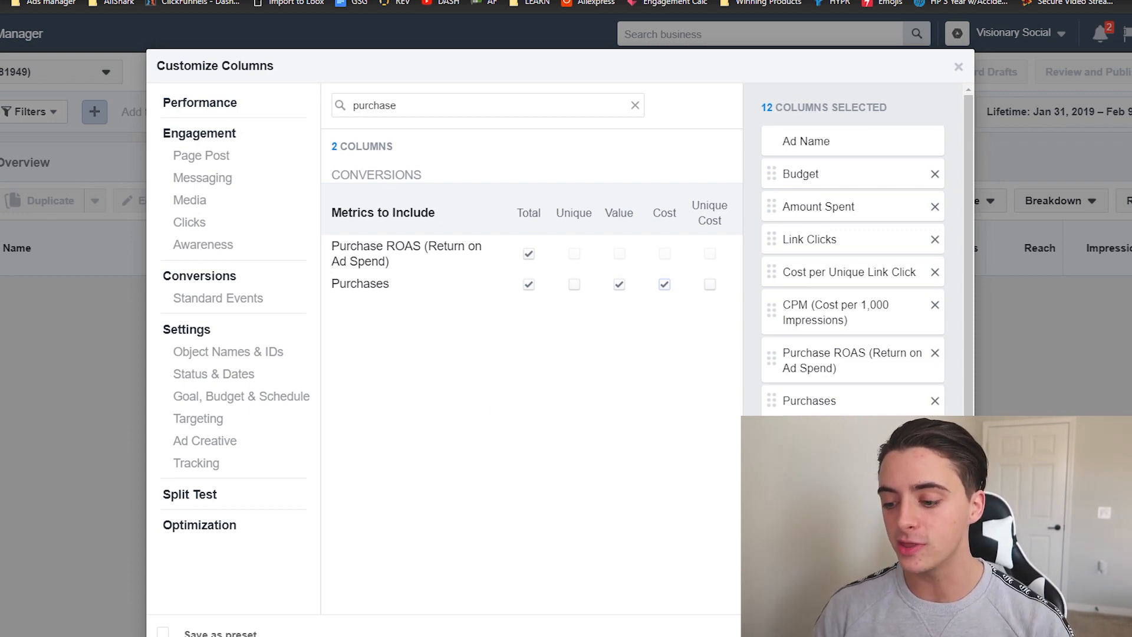
Exclude offline purchases, save the columns as preset 'KING', and apply them.
{"action": "scroll", "scroll_direction": "down", "scroll_amount": 3}
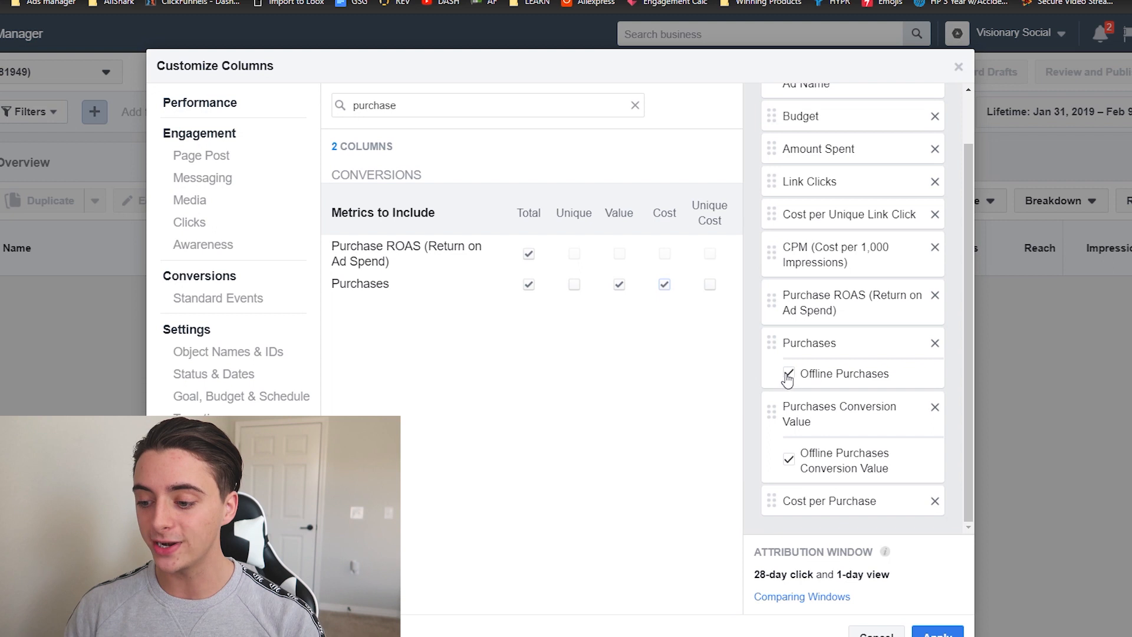
{"action": "left_click", "coordinate": [789, 373]}
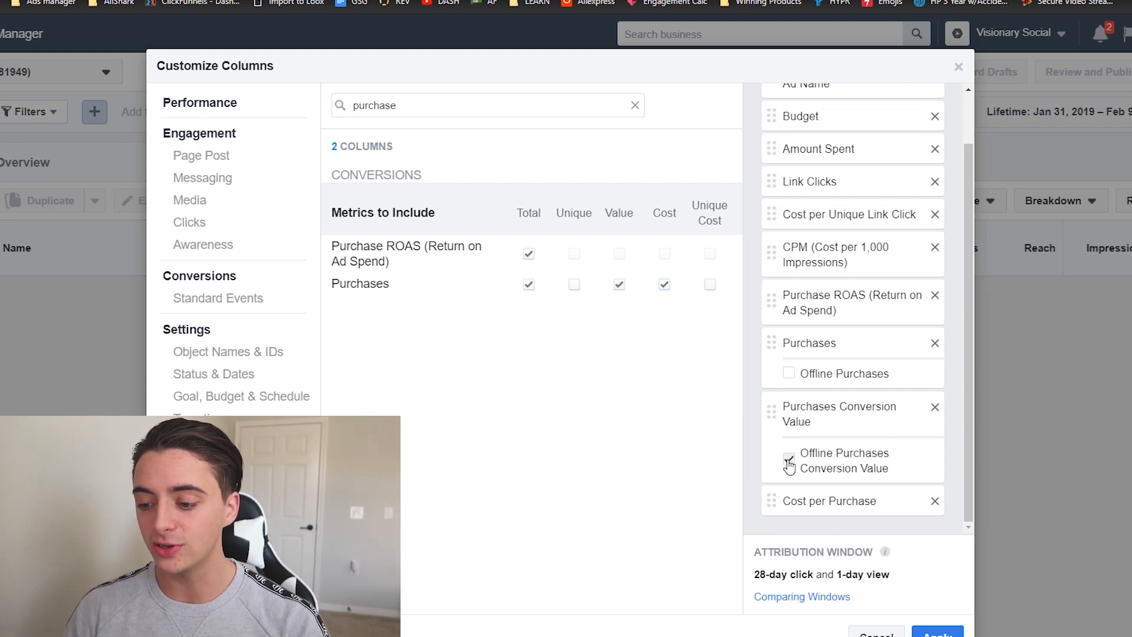
{"action": "mouse_move", "coordinate": [808, 422]}
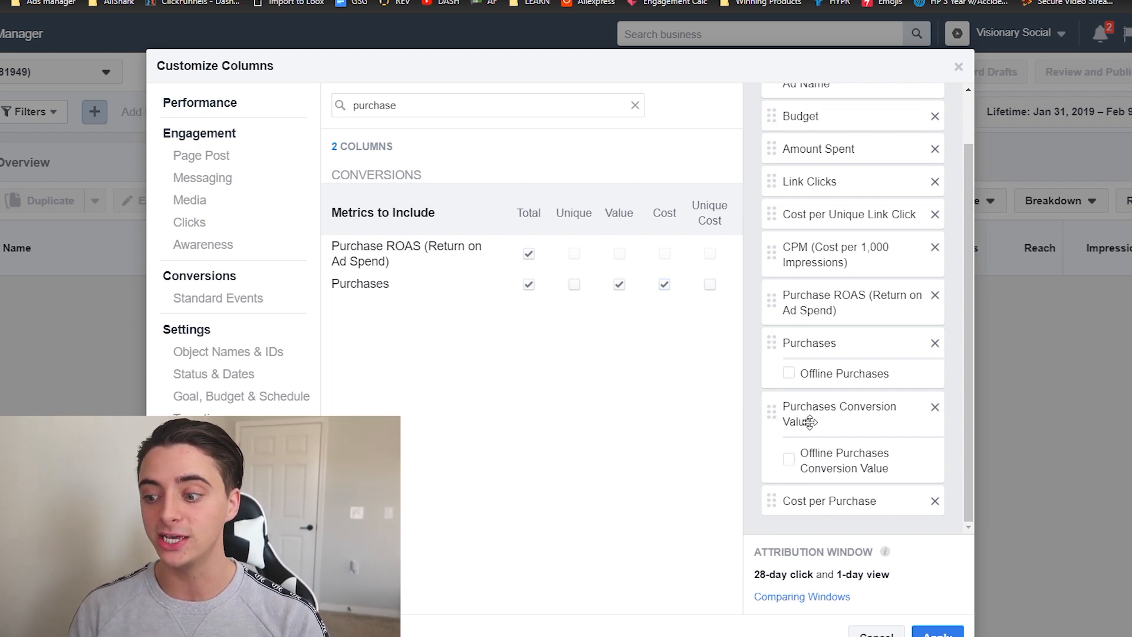
{"action": "mouse_move", "coordinate": [790, 383]}
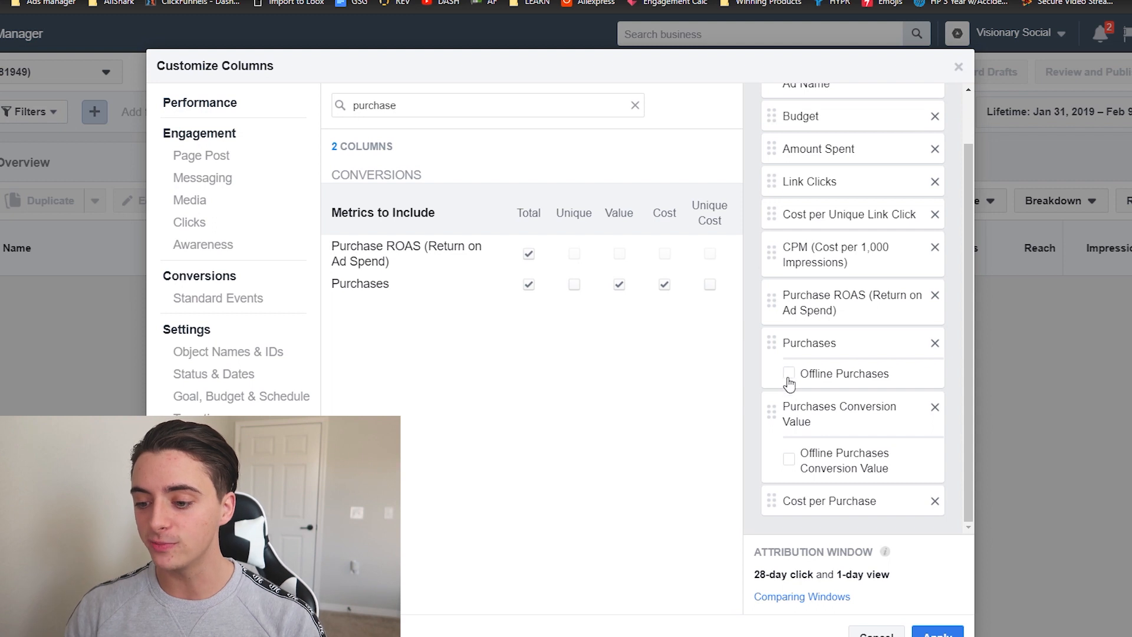
{"action": "mouse_move", "coordinate": [794, 248]}
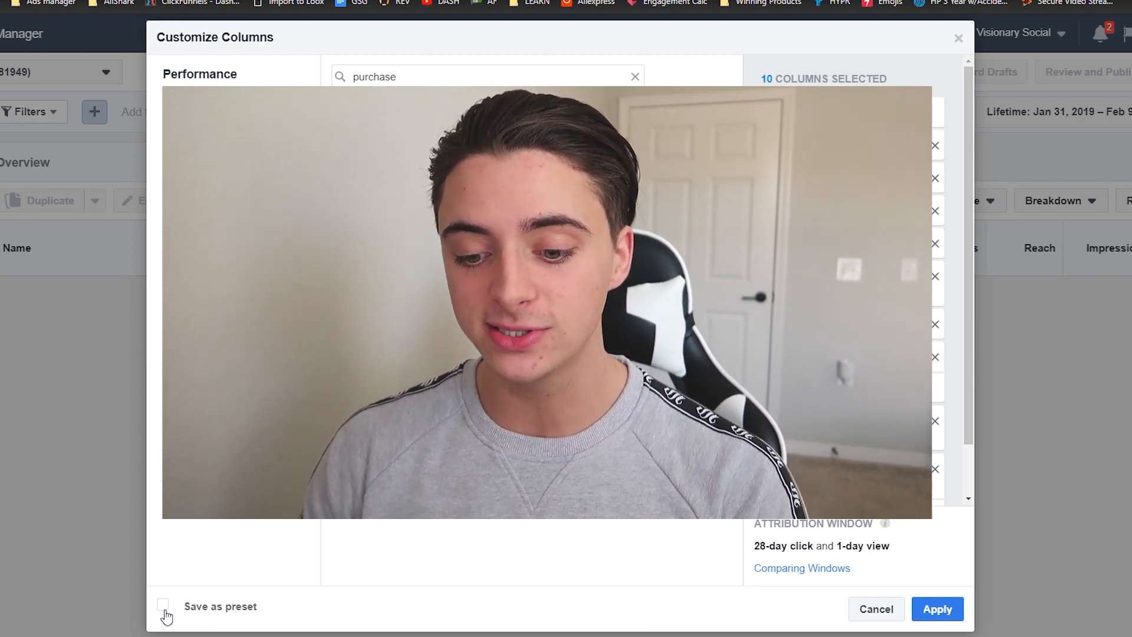
{"action": "left_click", "coordinate": [163, 605]}
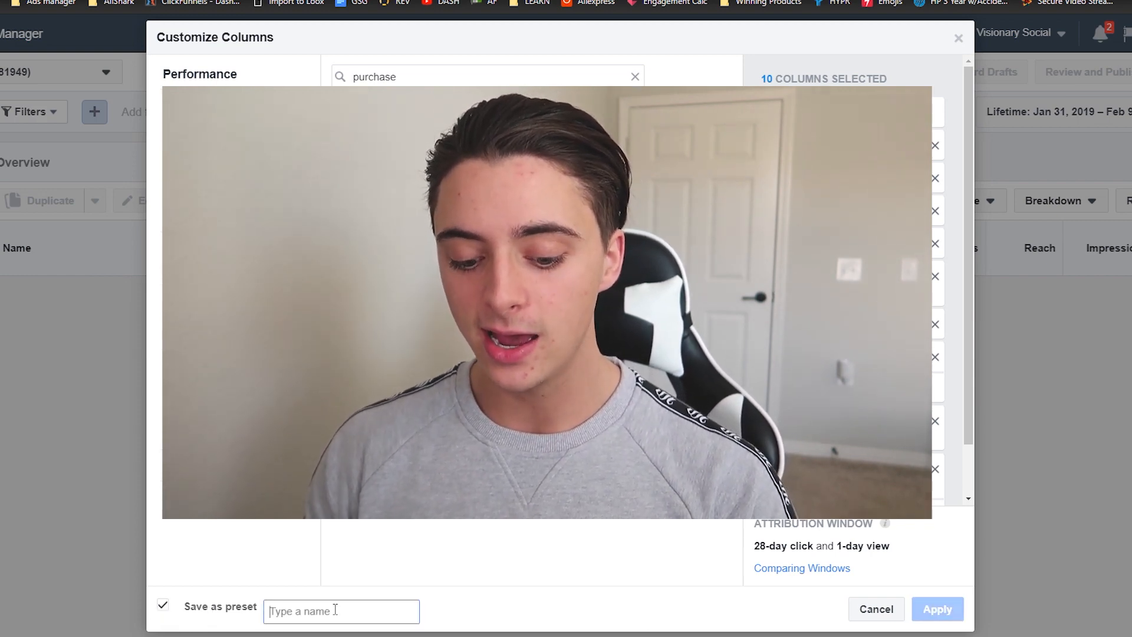
{"action": "type", "text": "KING"}
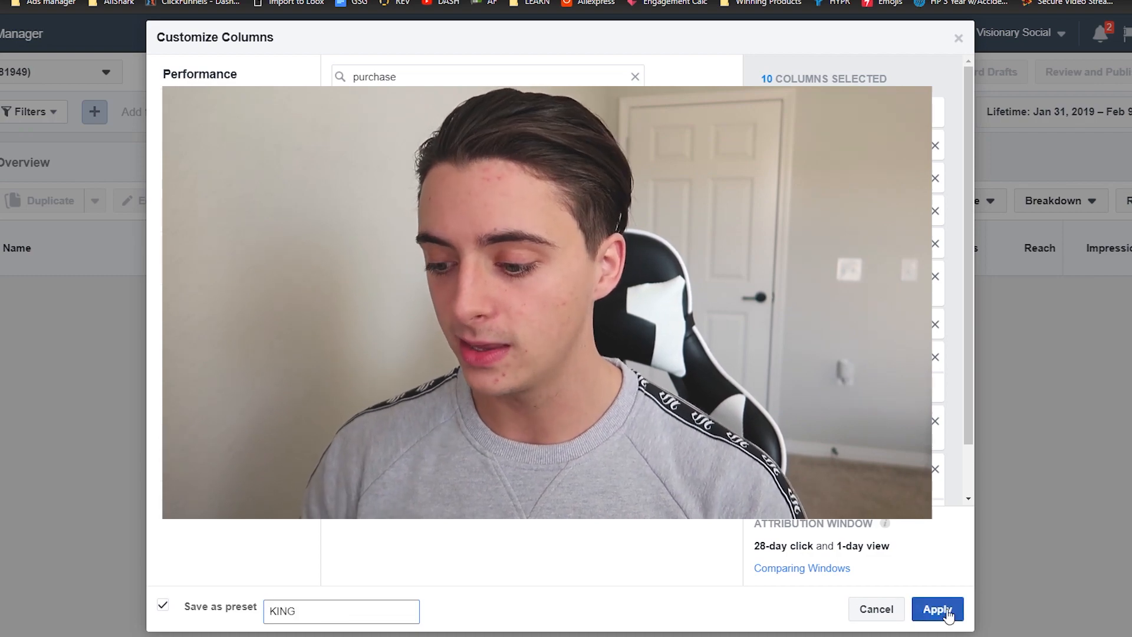
{"action": "left_click", "coordinate": [936, 608]}
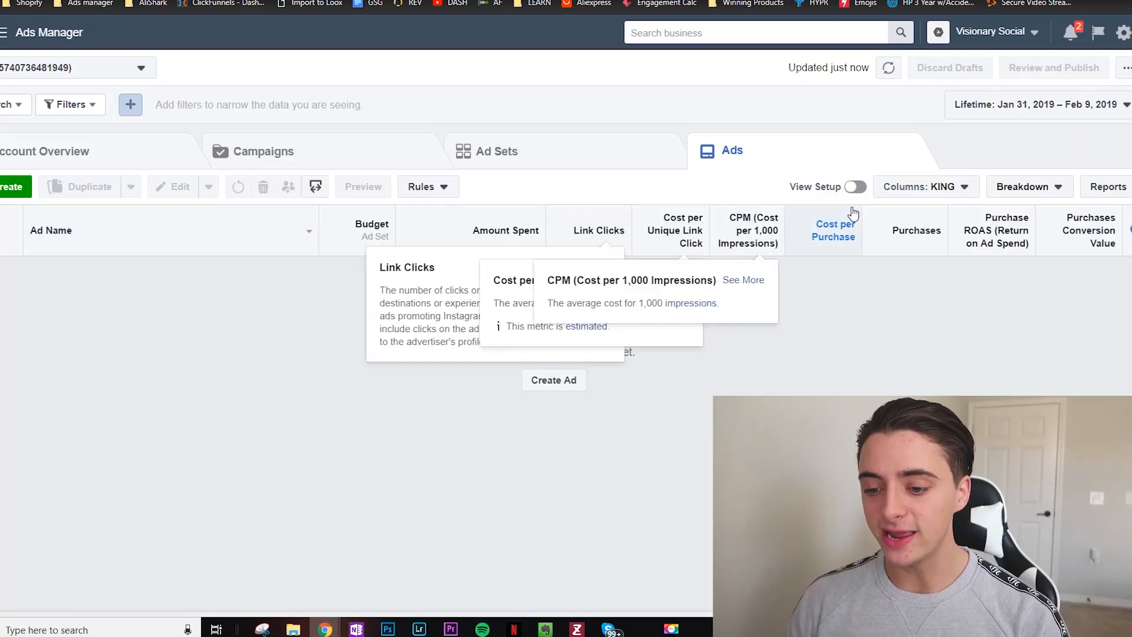
{"action": "mouse_move", "coordinate": [165, 257]}
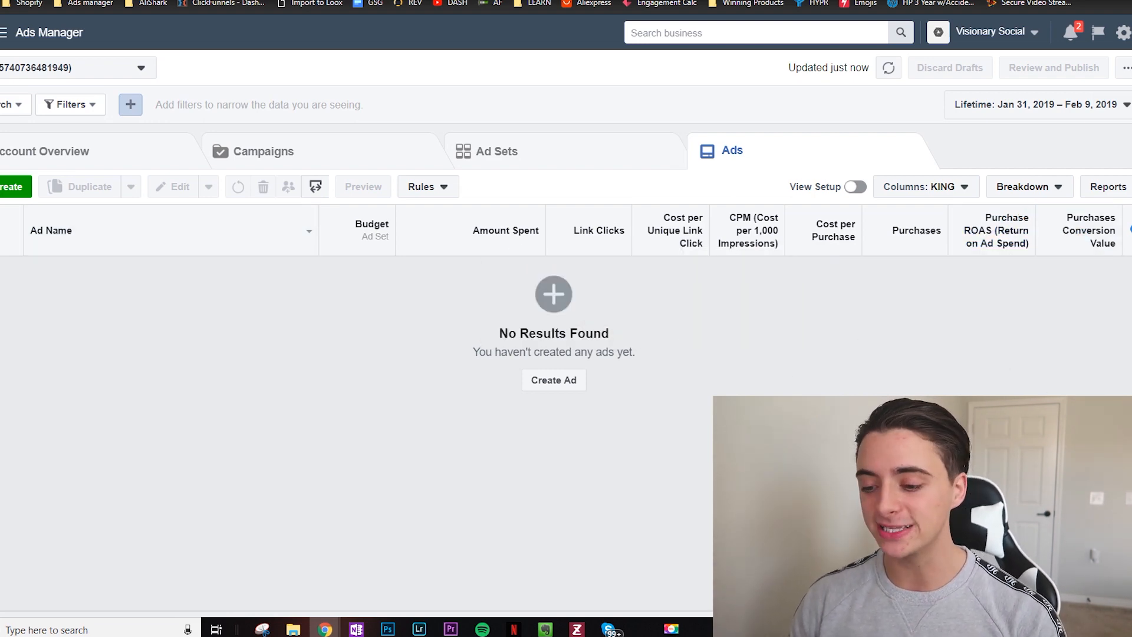
{"action": "mouse_move", "coordinate": [1083, 312]}
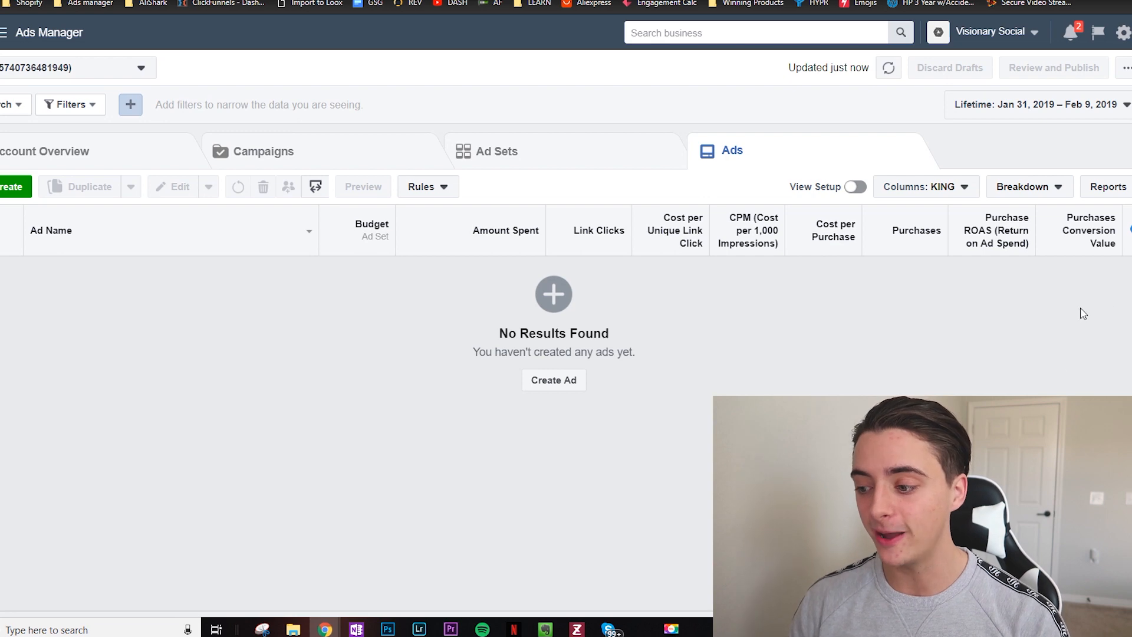
{"action": "mouse_move", "coordinate": [395, 525]}
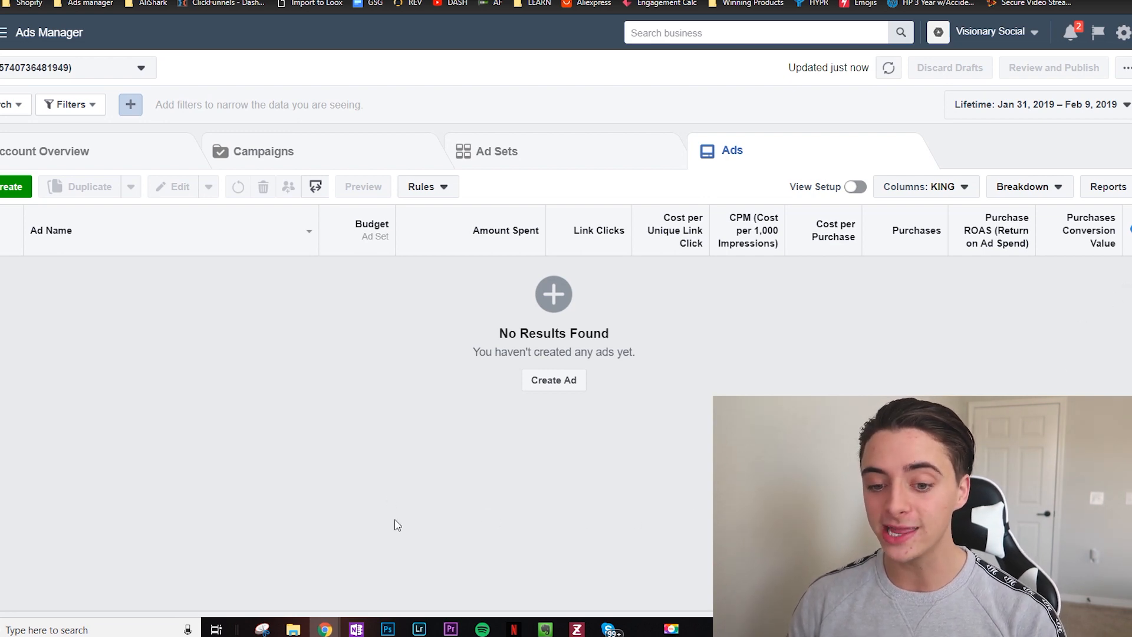
{"action": "mouse_move", "coordinate": [296, 304]}
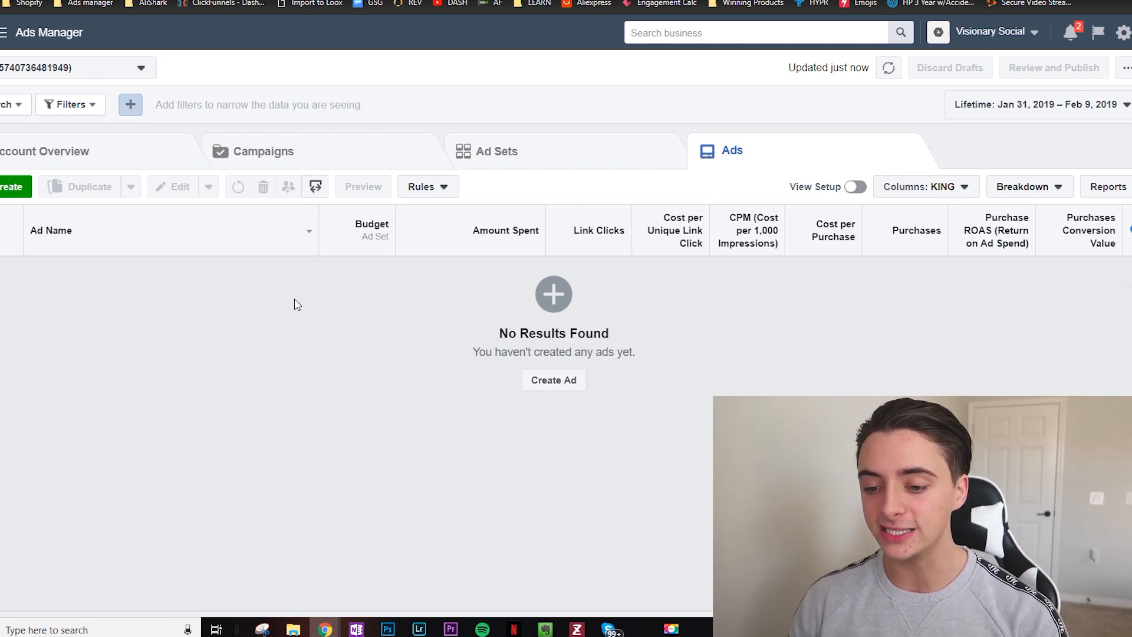
{"action": "mouse_move", "coordinate": [489, 249]}
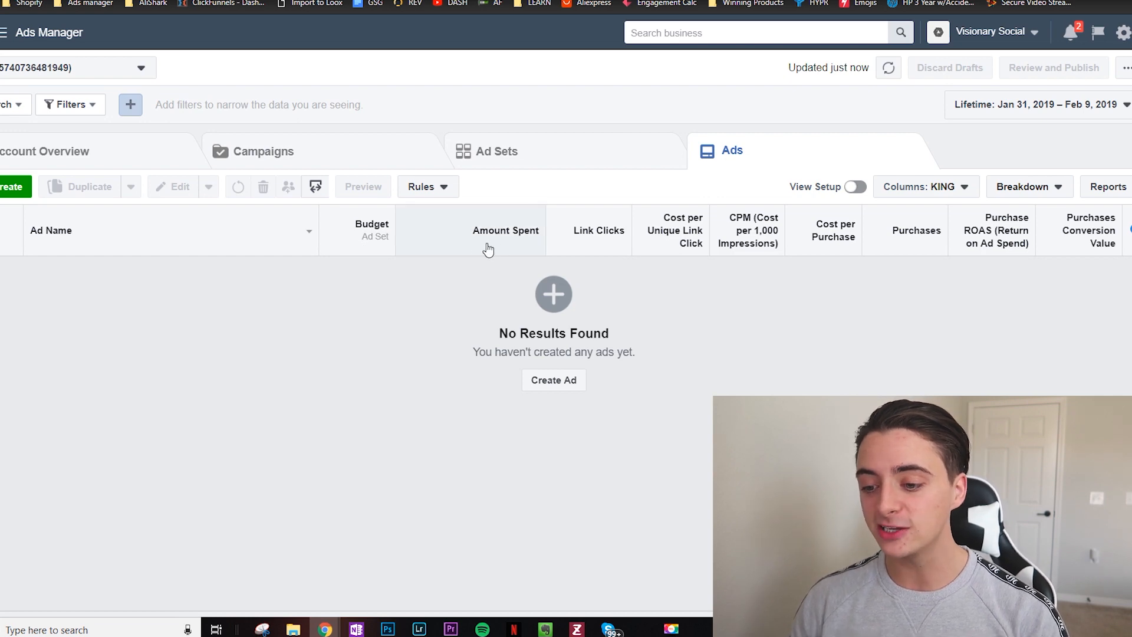
{"action": "mouse_move", "coordinate": [673, 230]}
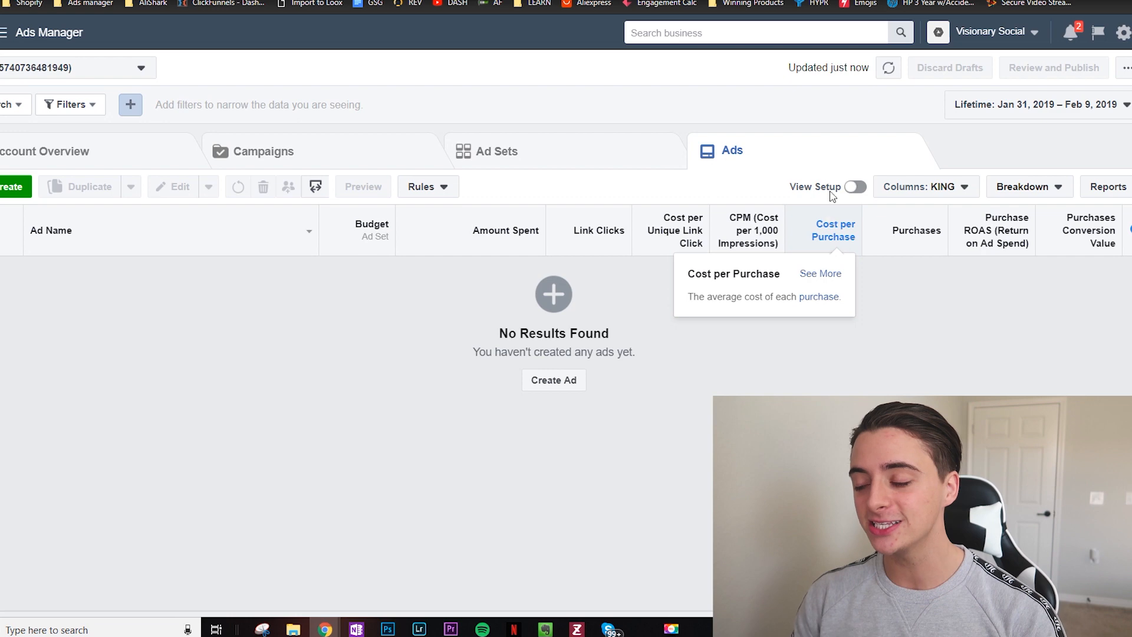
{"action": "mouse_move", "coordinate": [916, 229]}
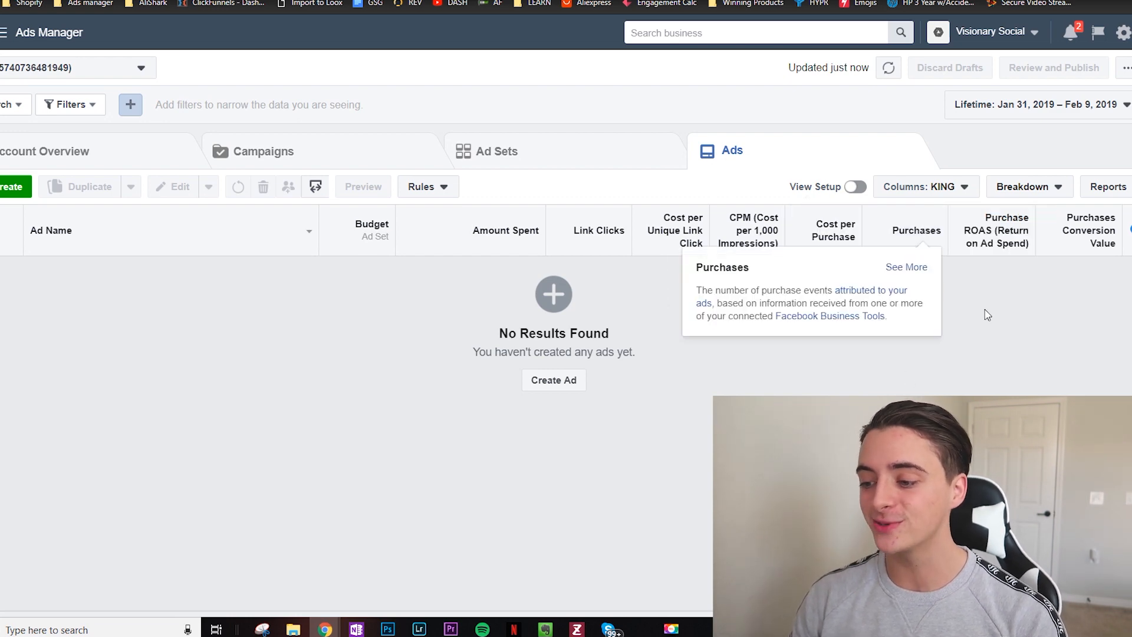
{"action": "mouse_move", "coordinate": [1087, 229]}
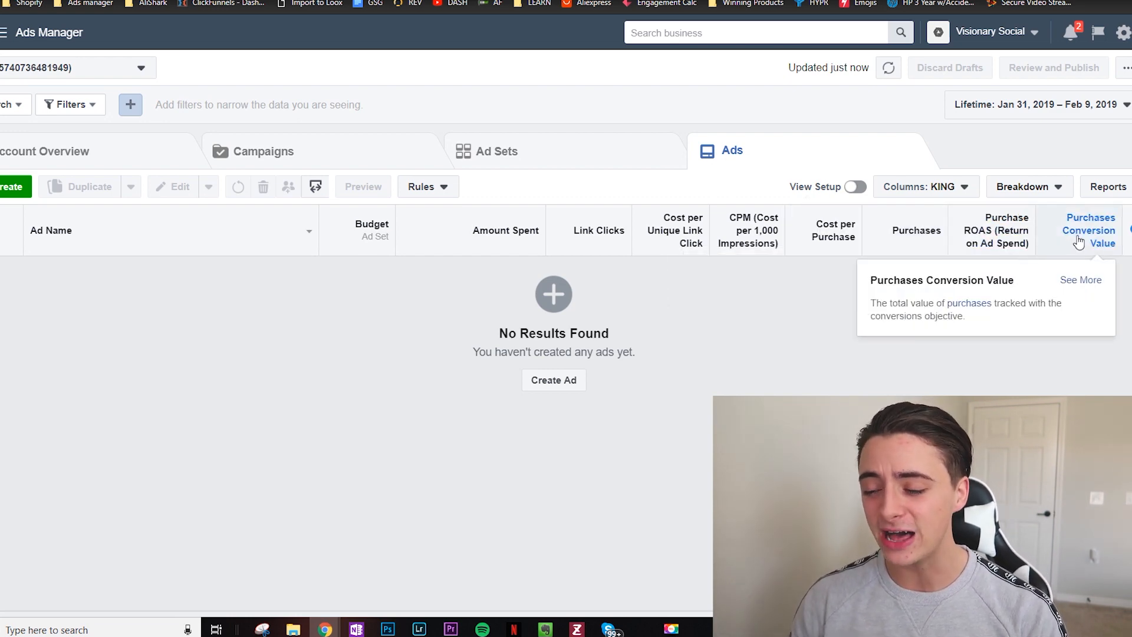
{"action": "mouse_move", "coordinate": [759, 392]}
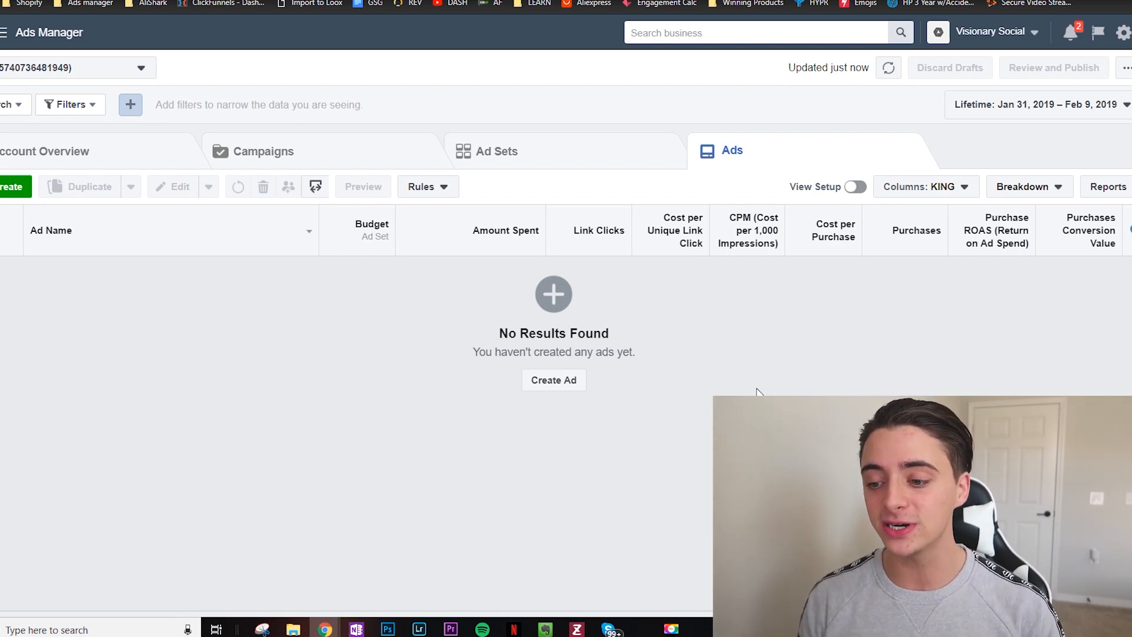
{"action": "mouse_move", "coordinate": [747, 230]}
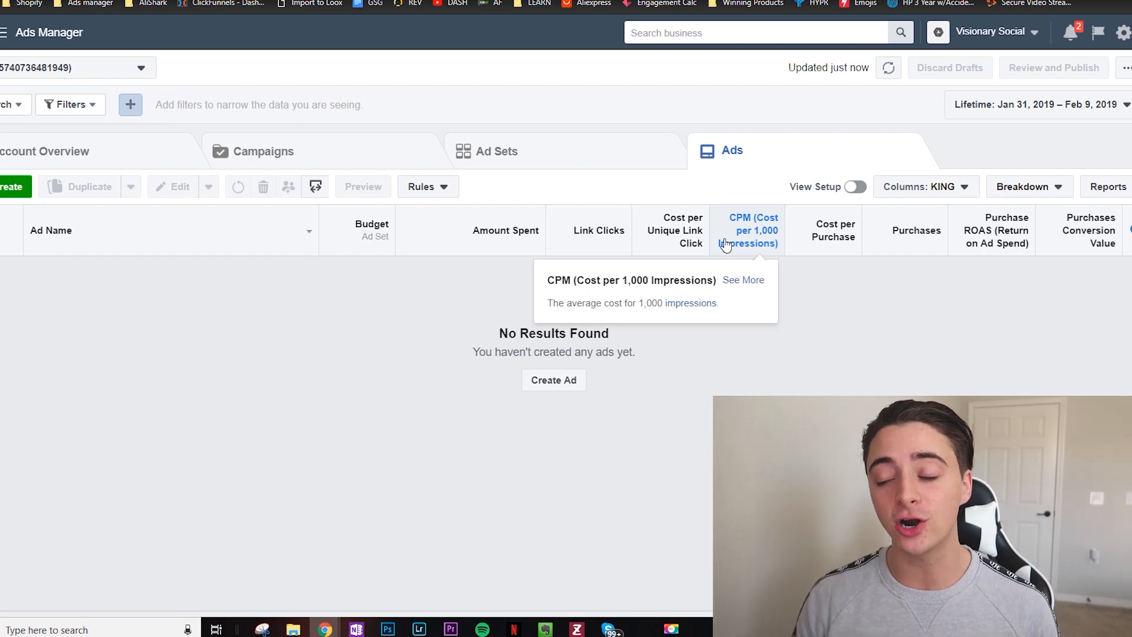
{"action": "mouse_move", "coordinate": [995, 231]}
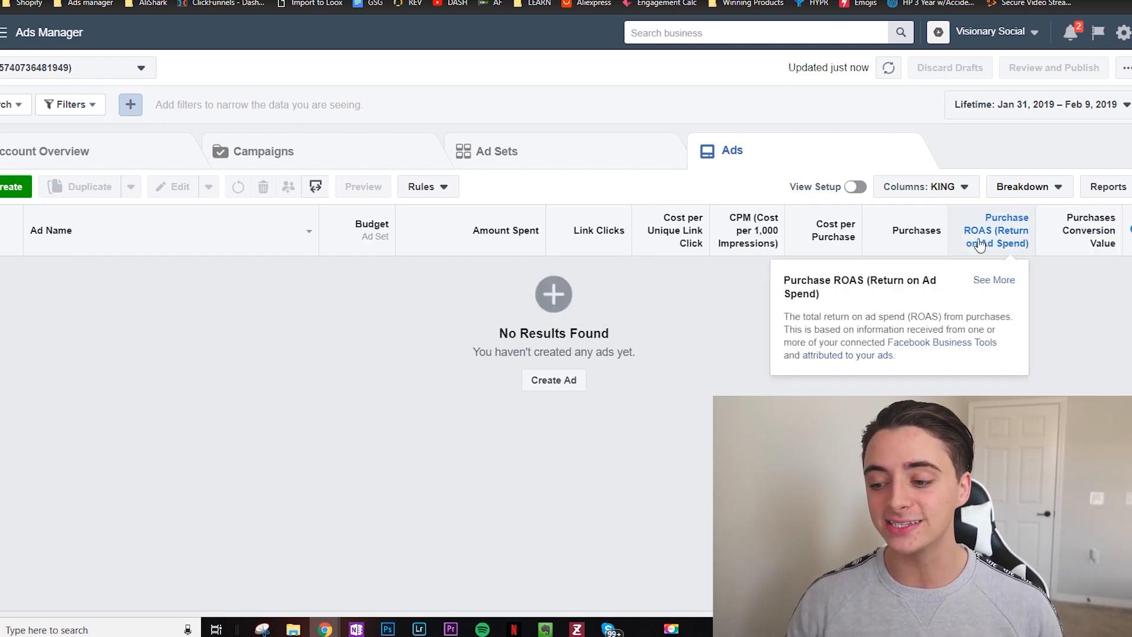